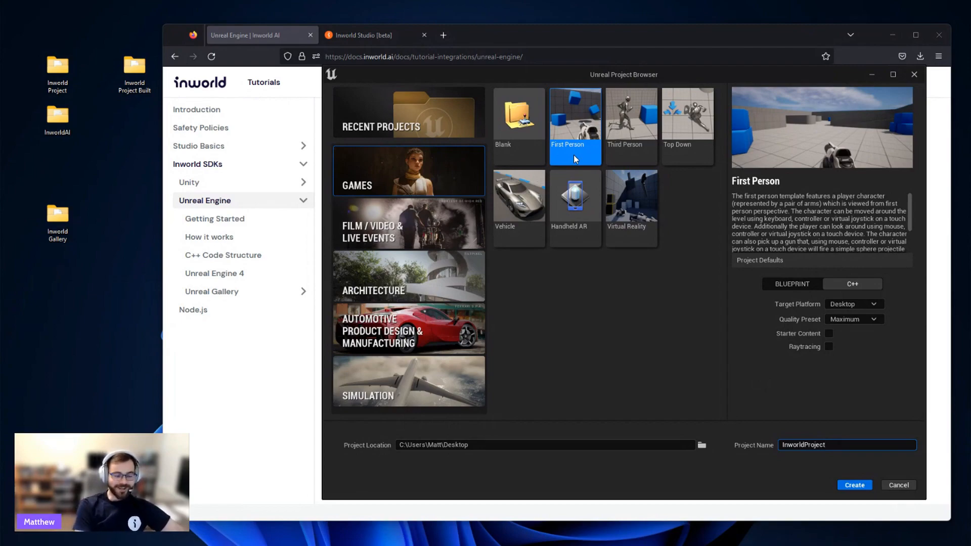
# - Launch InworldProject.uproject from the Inworld Project folder to view the First Person level, then close it
pyautogui.click(854, 485)
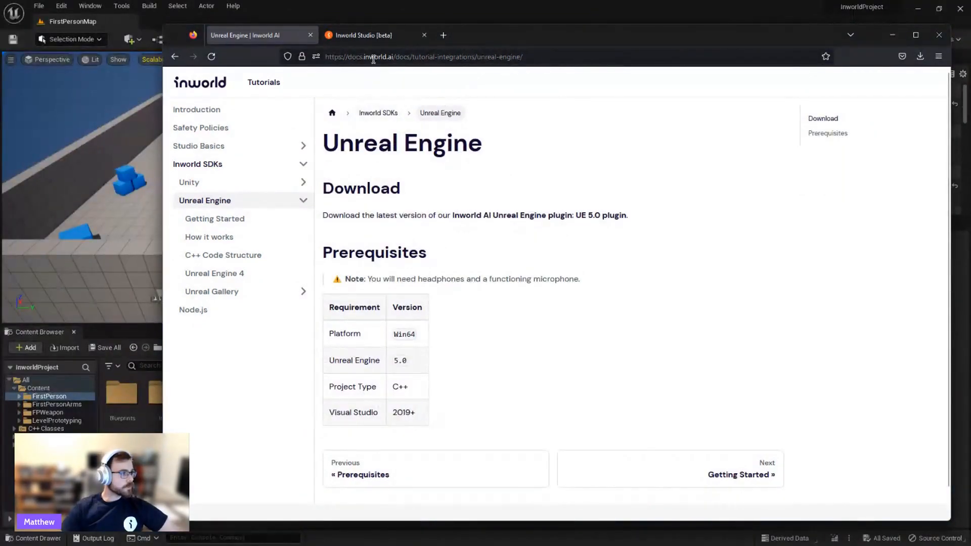
pyautogui.click(374, 35)
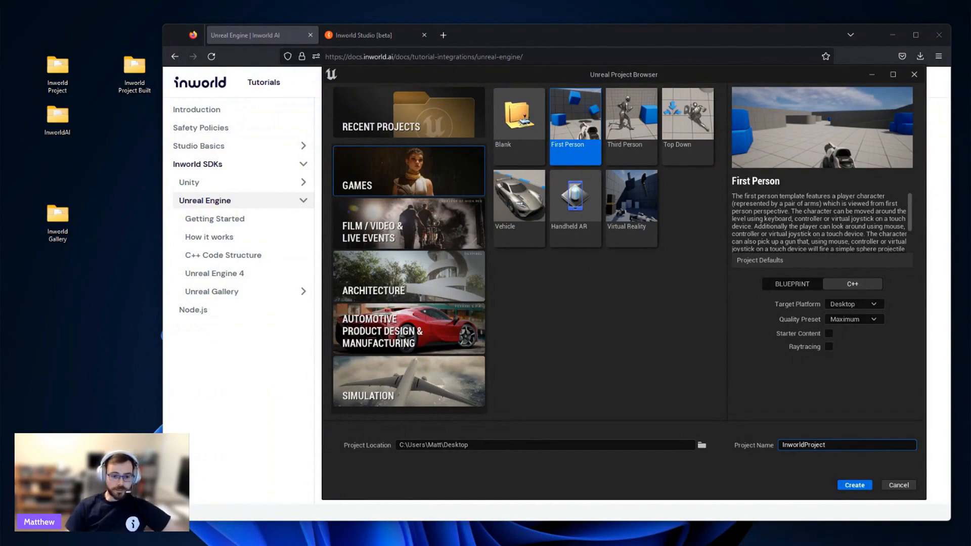
pyautogui.click(846, 445)
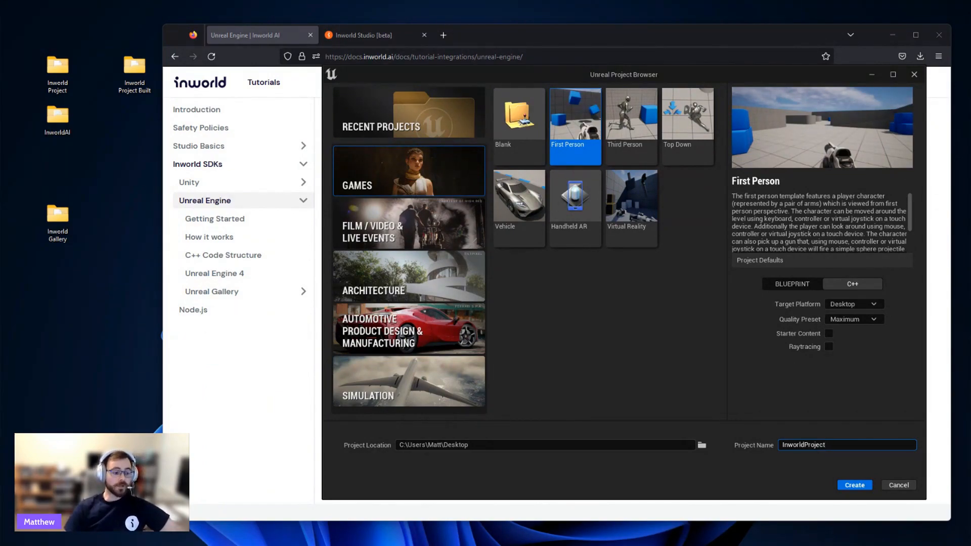
pyautogui.moveTo(843, 405)
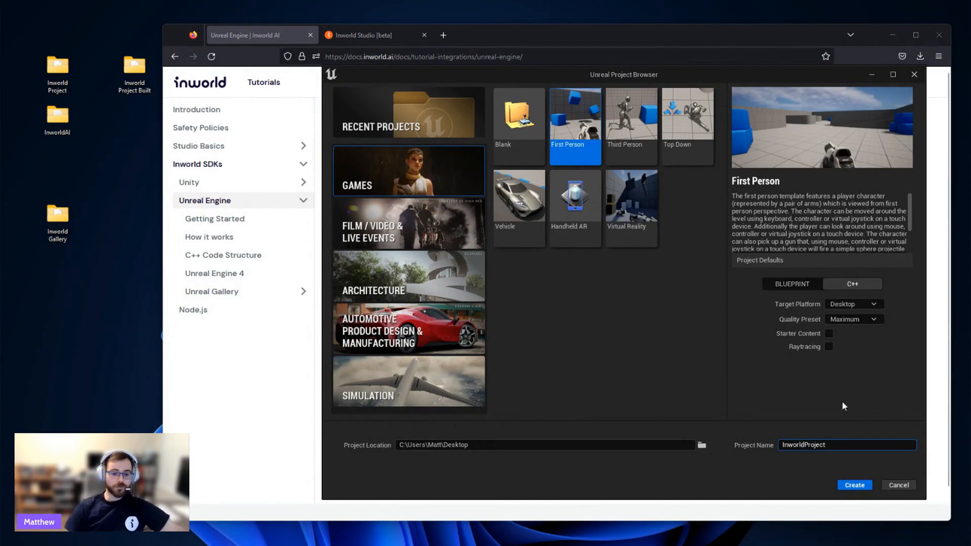
pyautogui.moveTo(834, 409)
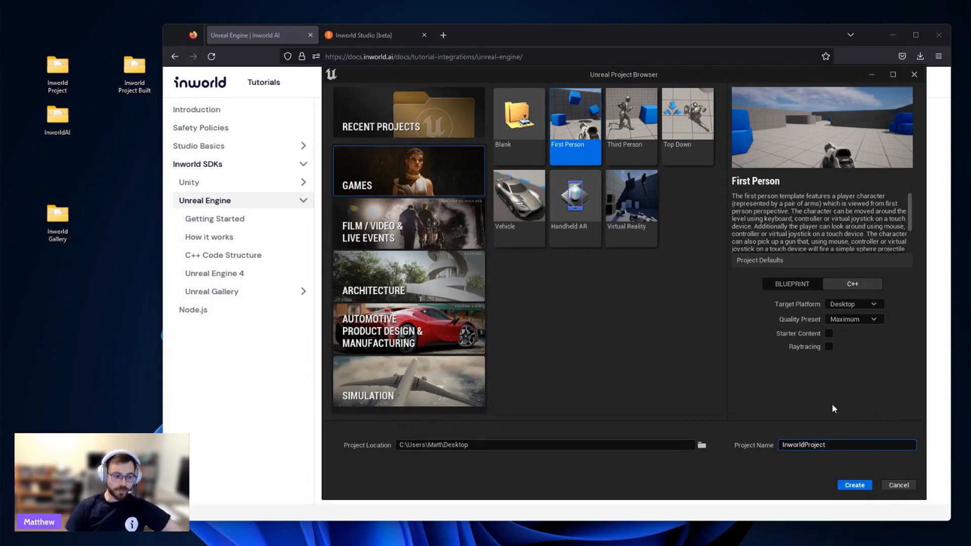
pyautogui.moveTo(576, 159)
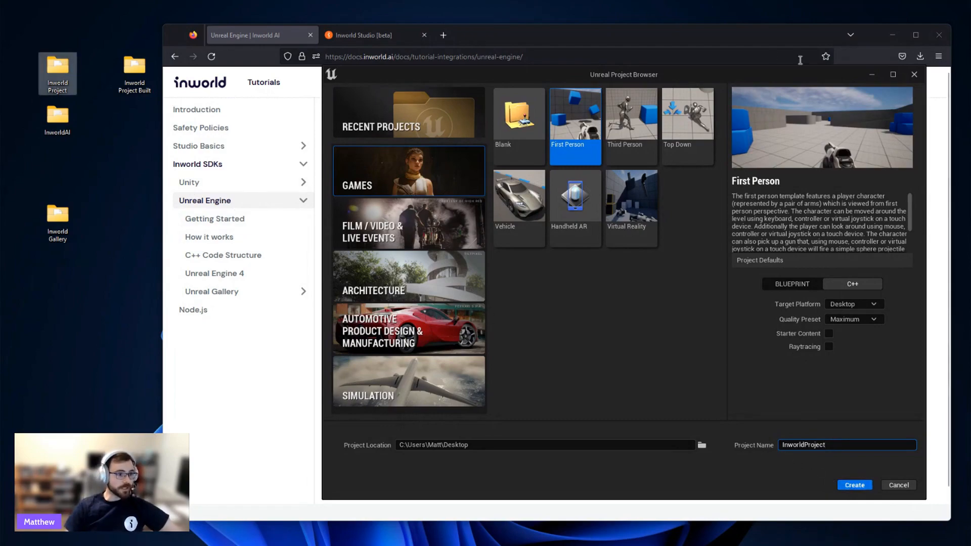
pyautogui.click(903, 485)
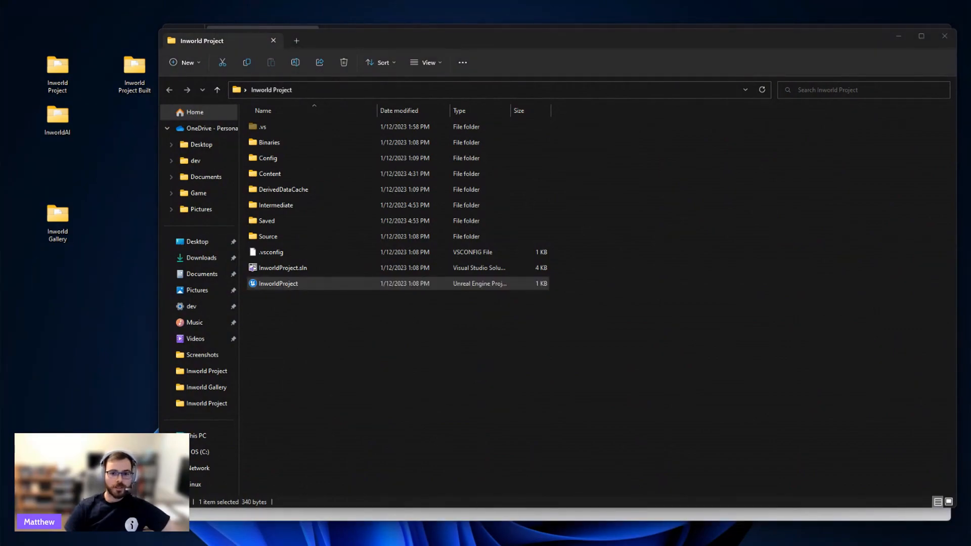
pyautogui.doubleClick(278, 283)
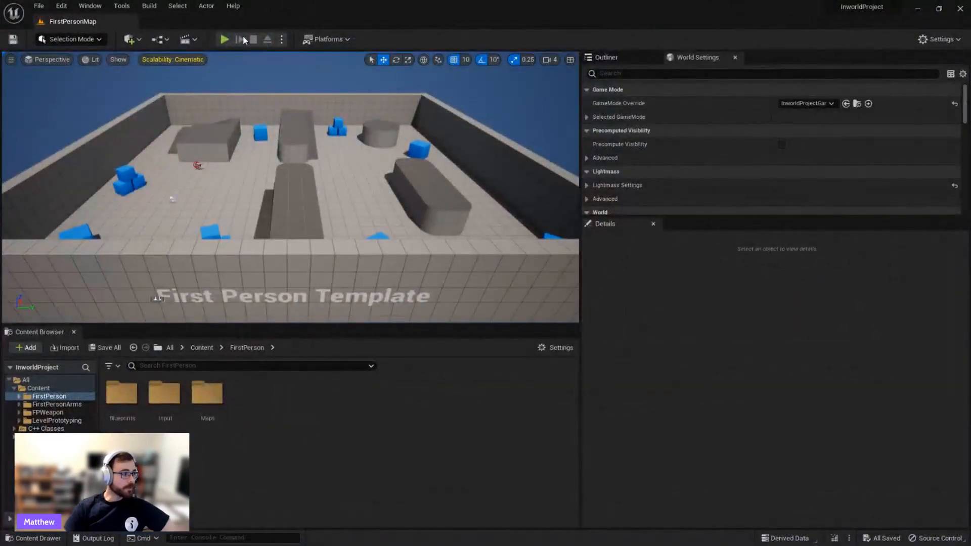
pyautogui.click(224, 40)
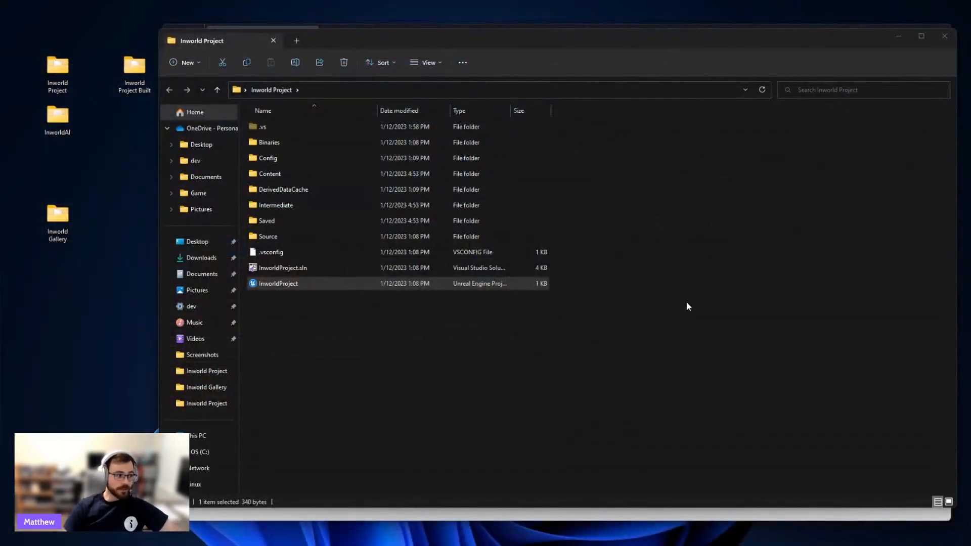
pyautogui.moveTo(940, 37)
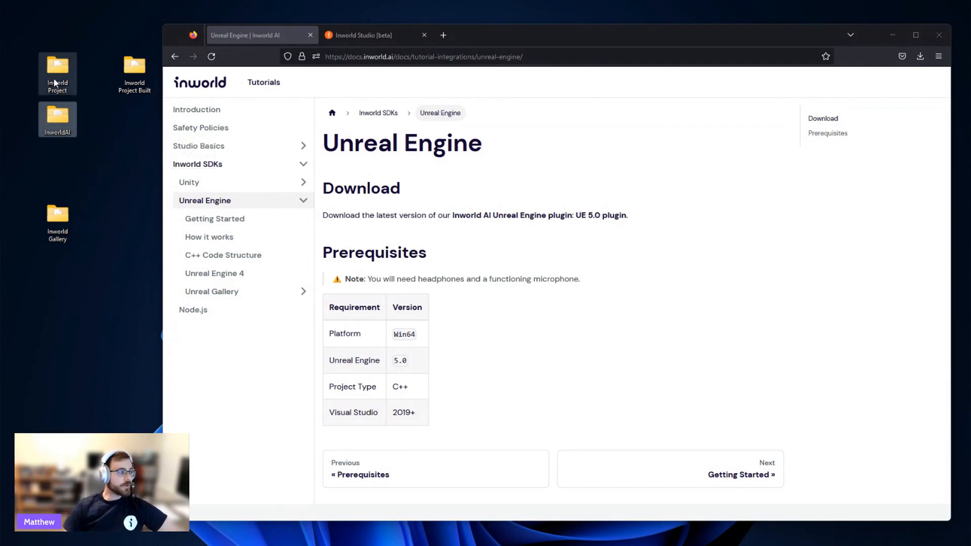
# - Create a new folder named Plugins inside the Inworld Project folder
pyautogui.doubleClick(56, 68)
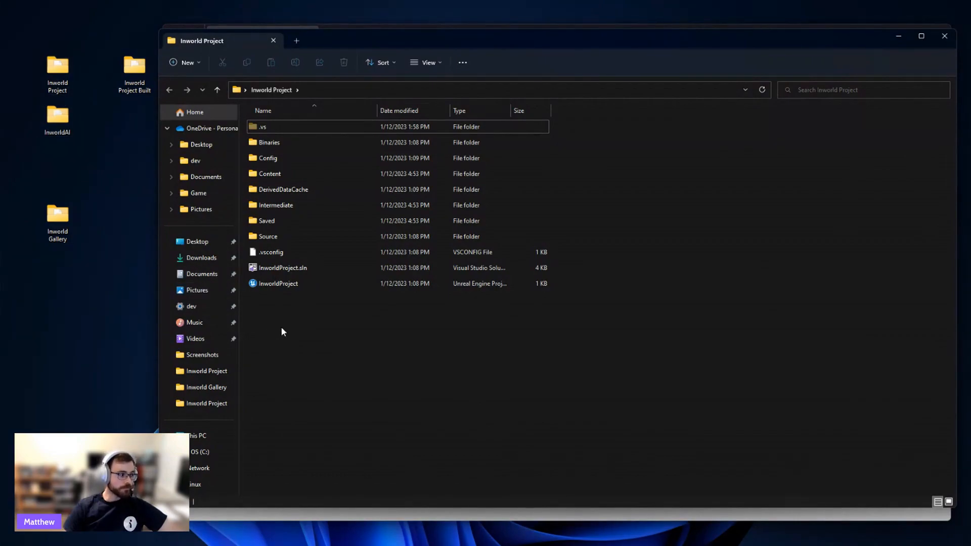
pyautogui.rightClick(283, 332)
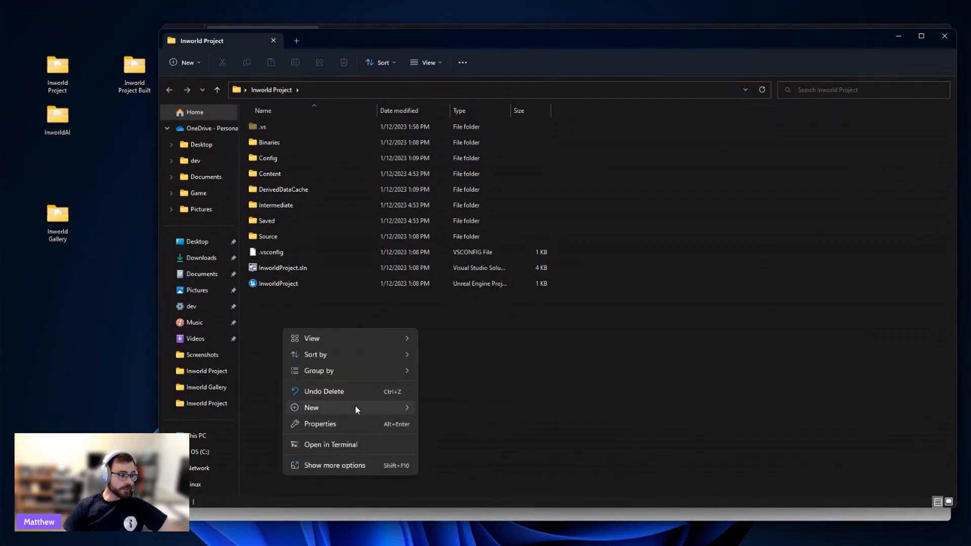
pyautogui.click(311, 407)
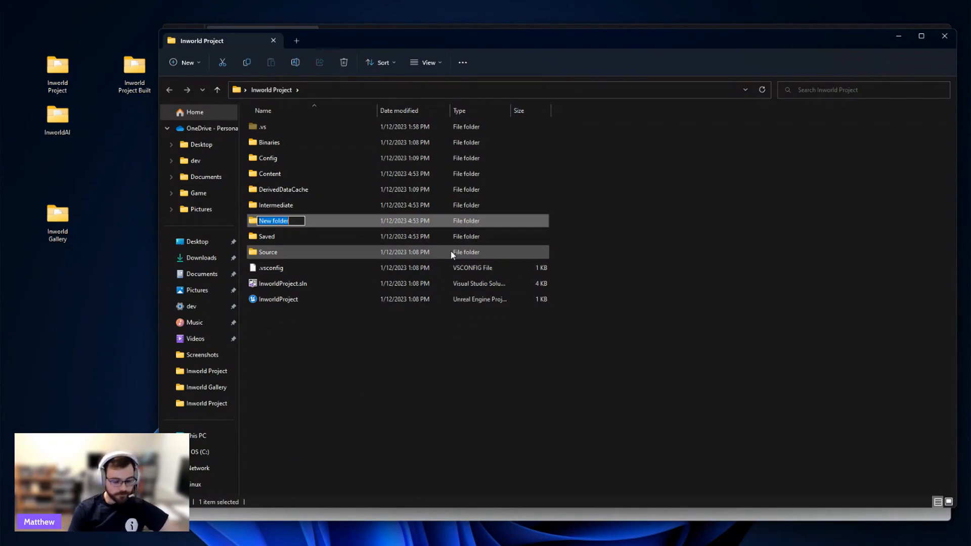
pyautogui.write('Plugins')
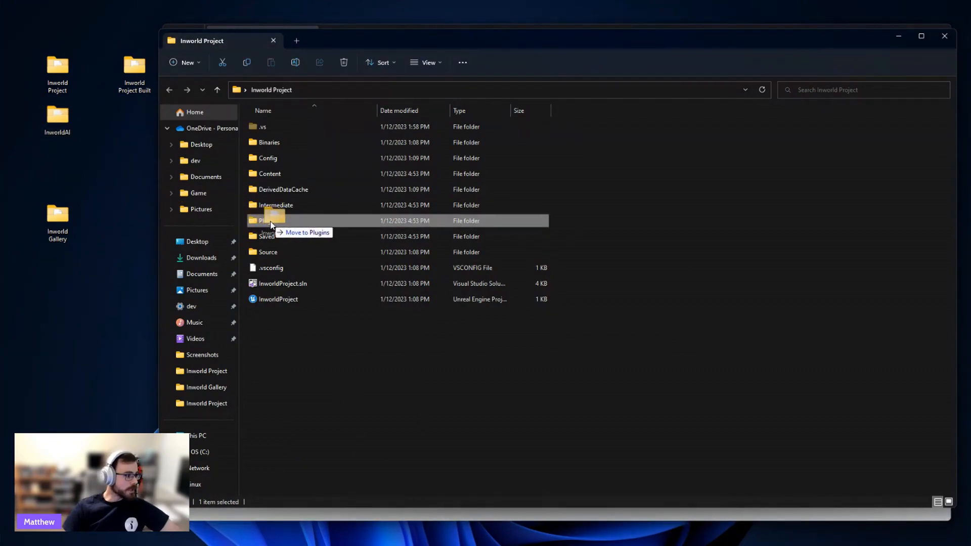
pyautogui.doubleClick(266, 220)
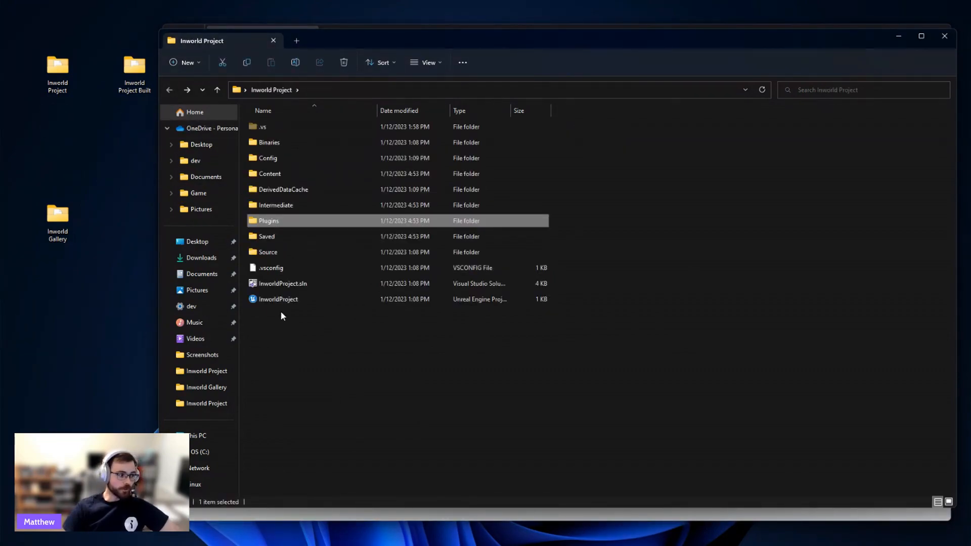
pyautogui.click(277, 300)
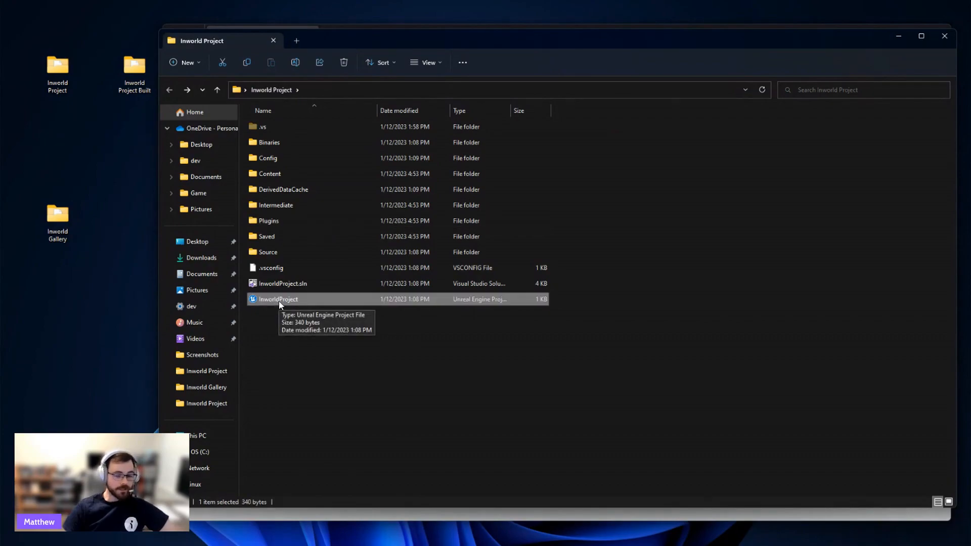
# - Generate Visual Studio project files for InworldProject.uproject and select InworldProject.sln
pyautogui.rightClick(279, 299)
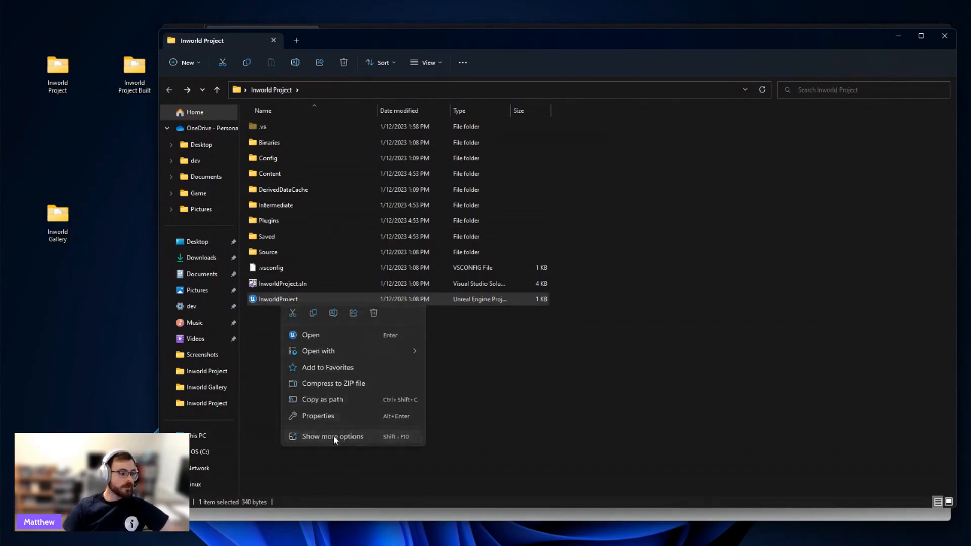
pyautogui.click(333, 436)
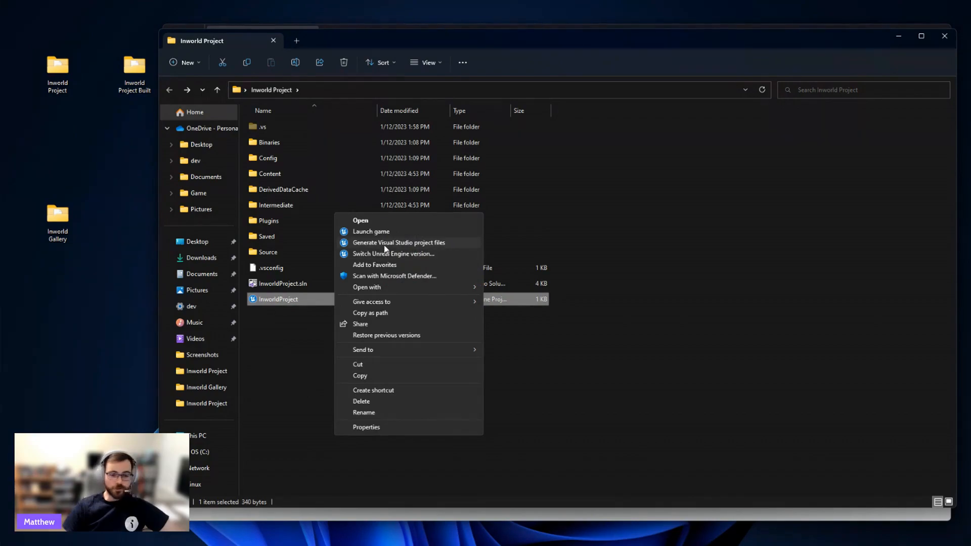
pyautogui.click(398, 242)
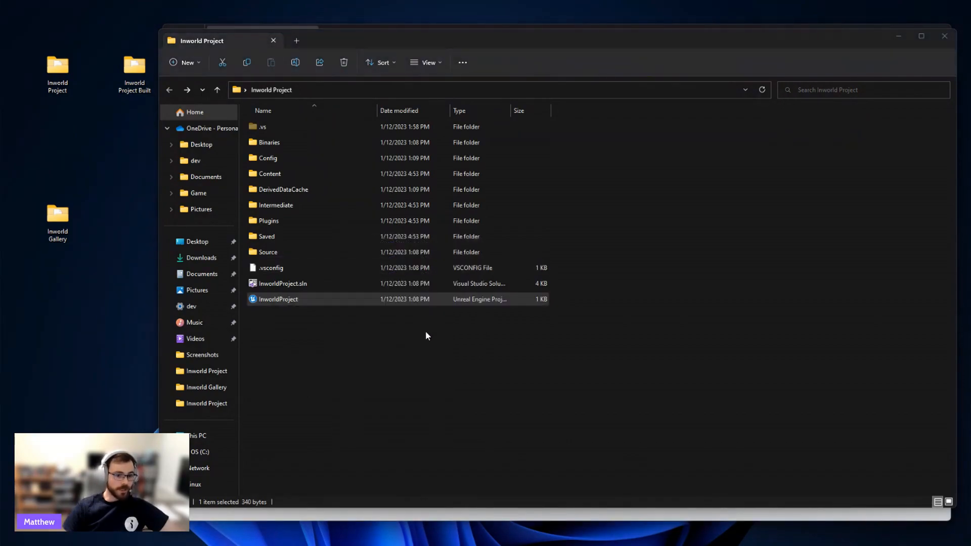
pyautogui.doubleClick(278, 299)
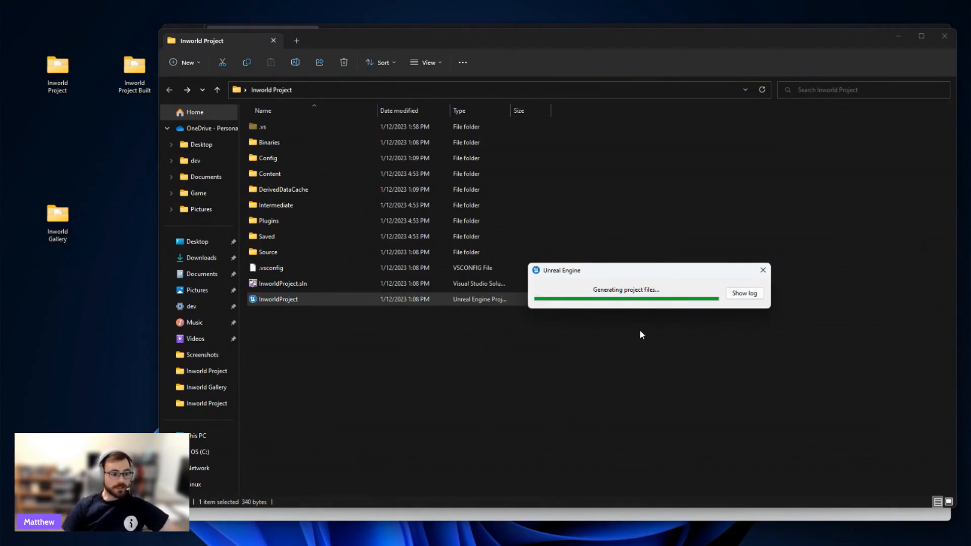
pyautogui.click(283, 283)
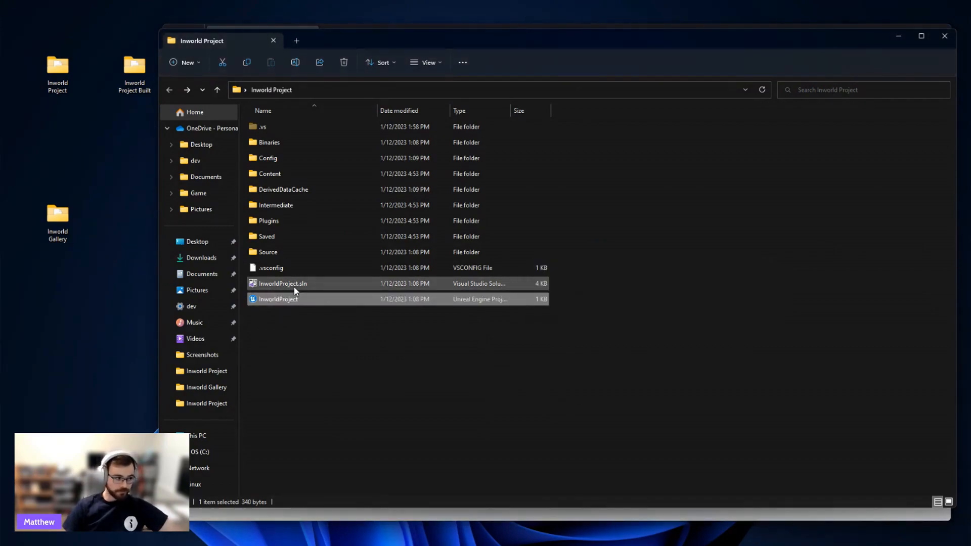
pyautogui.click(278, 299)
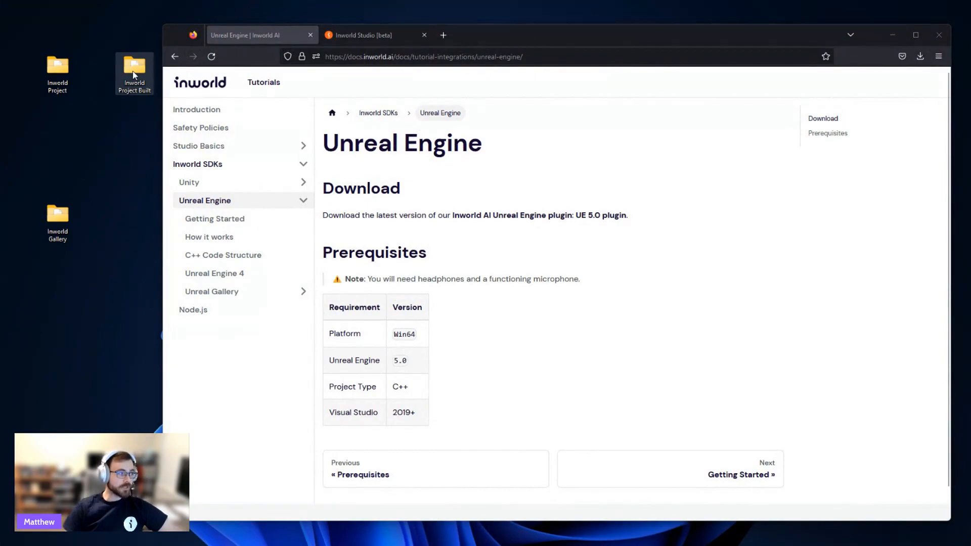
# - Open InworldProject.sln from the Inworld Project Built folder in Visual Studio and run it
pyautogui.doubleClick(134, 70)
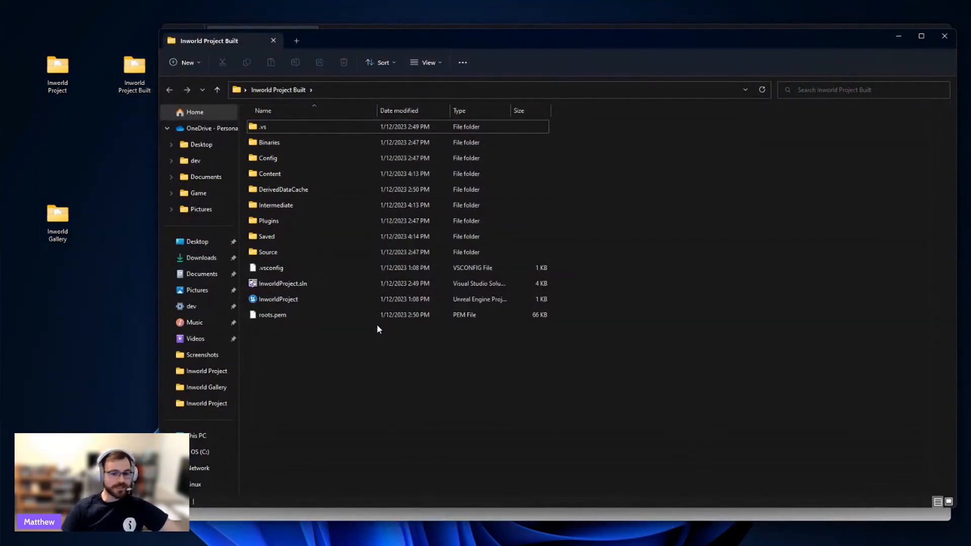
pyautogui.click(283, 283)
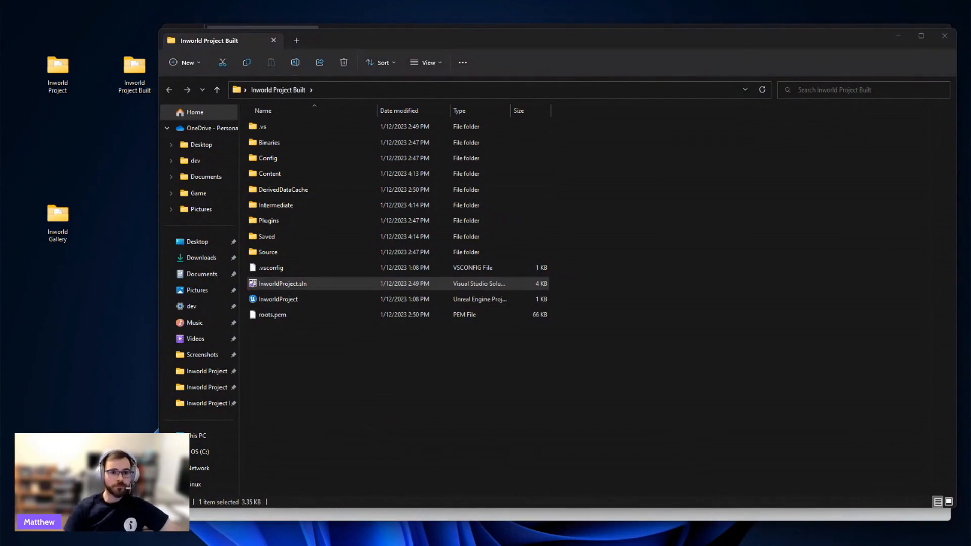
pyautogui.doubleClick(282, 284)
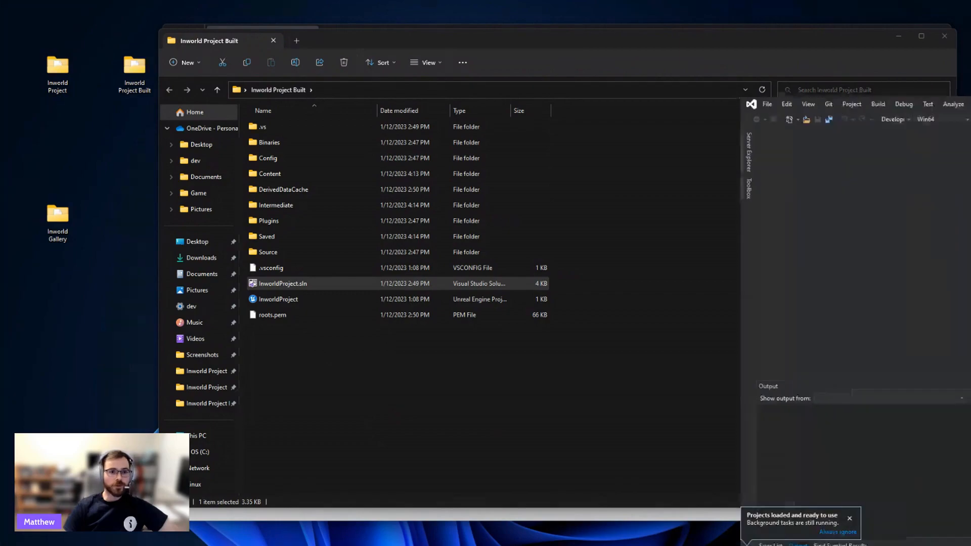
pyautogui.doubleClick(282, 283)
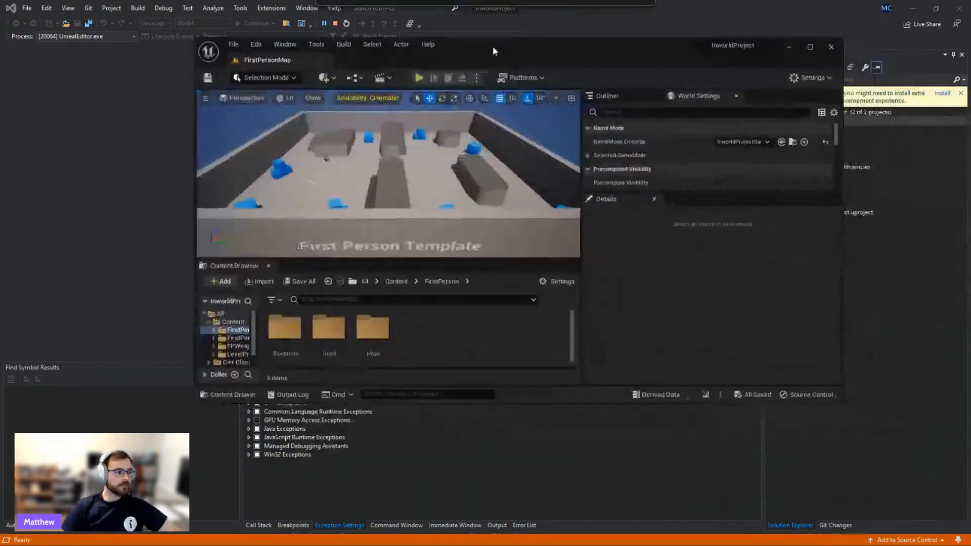
pyautogui.click(809, 47)
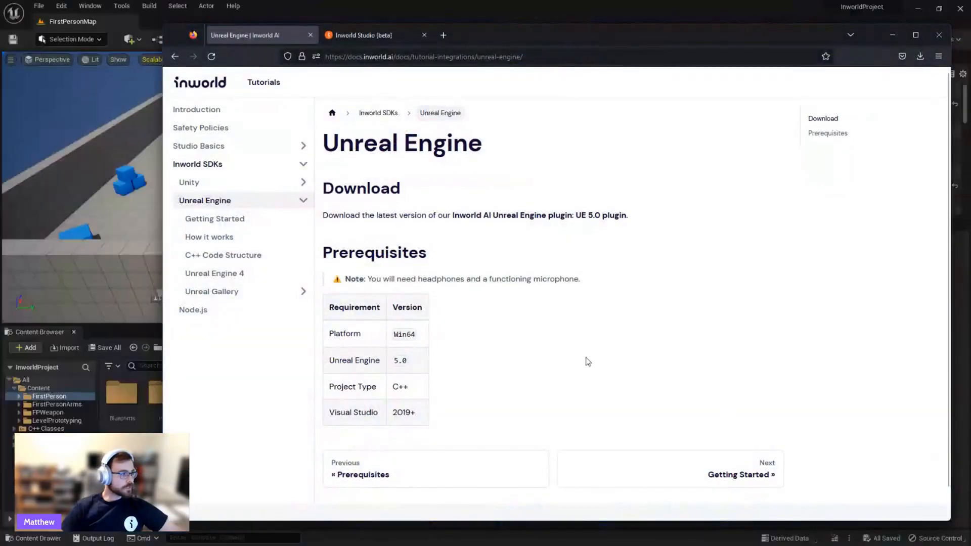
# - Review the test character's Shot goal without changes, then generate a Studio Access Token
pyautogui.click(371, 35)
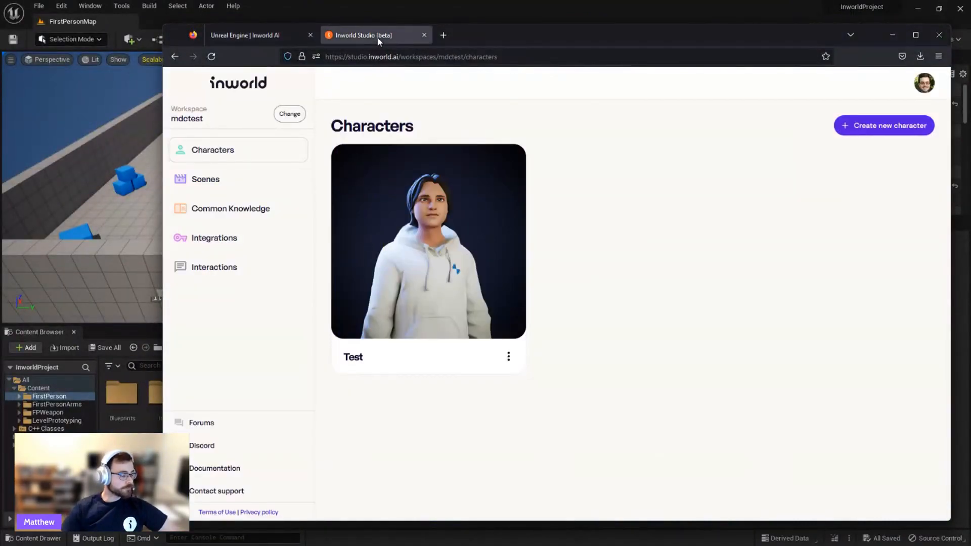
pyautogui.moveTo(649, 256)
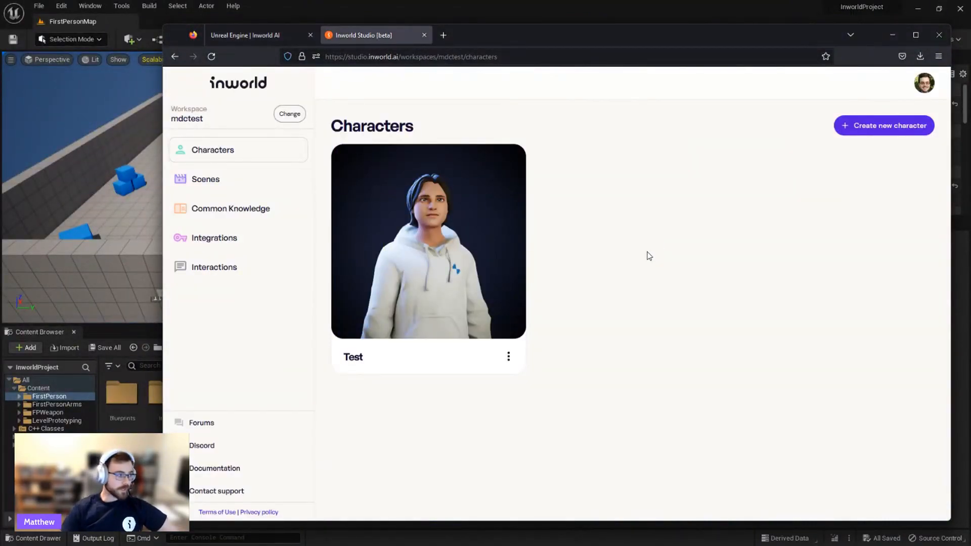
pyautogui.click(206, 179)
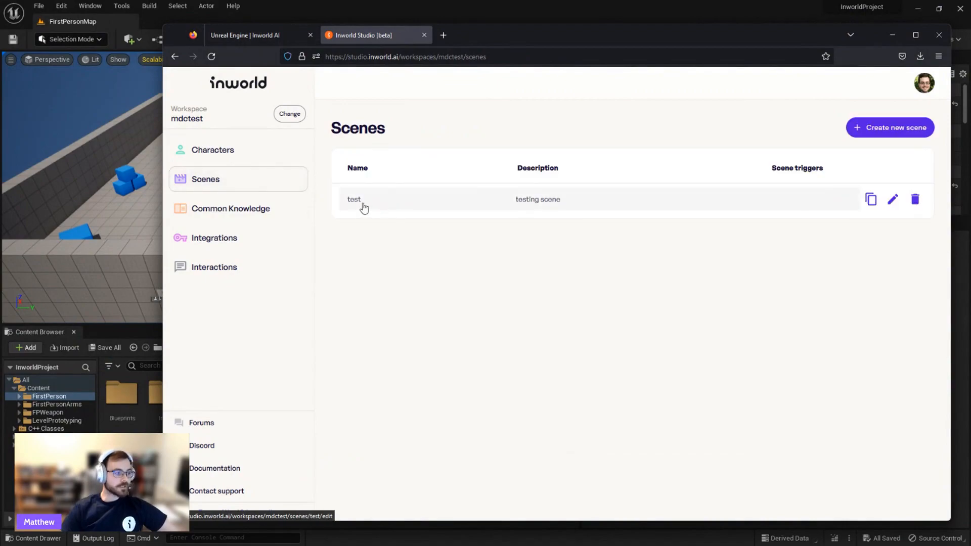
pyautogui.click(354, 199)
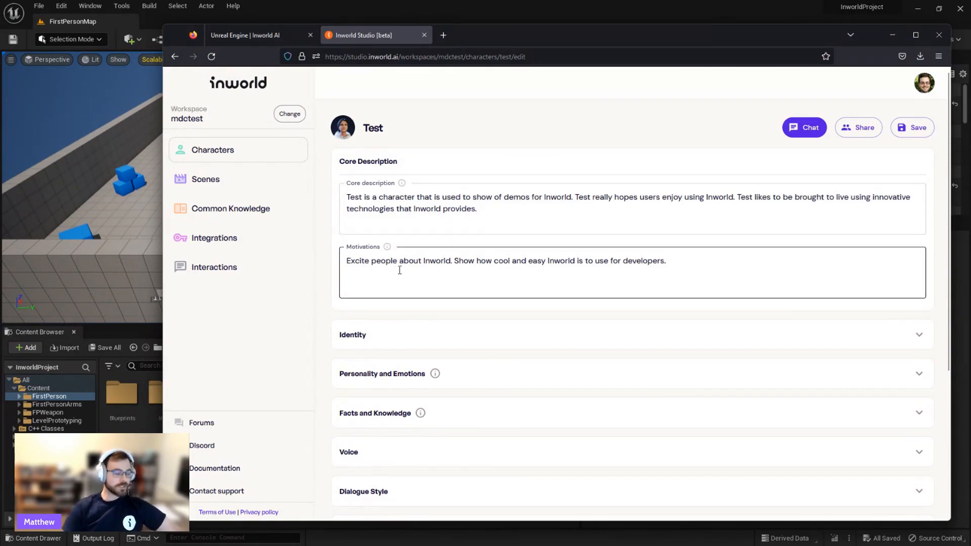
pyautogui.scroll(-3)
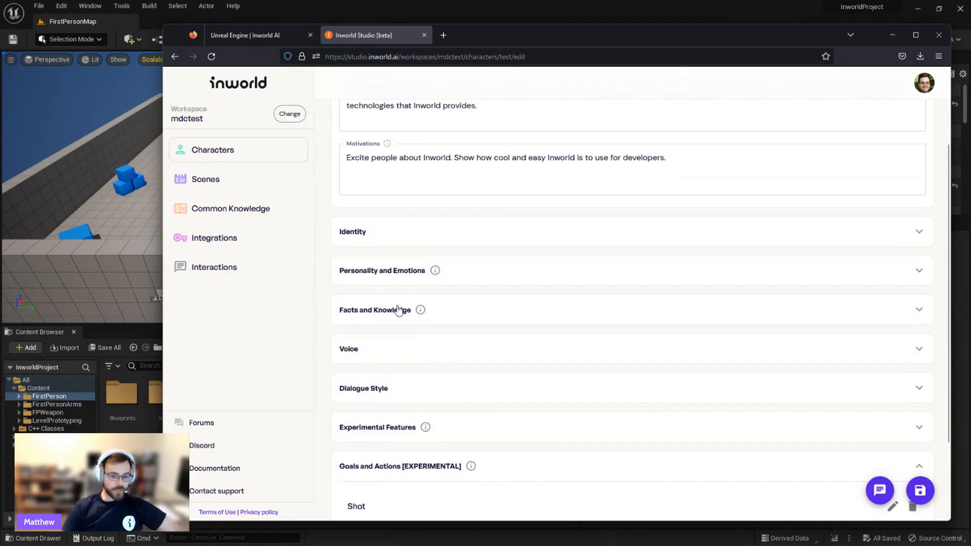
pyautogui.scroll(-3)
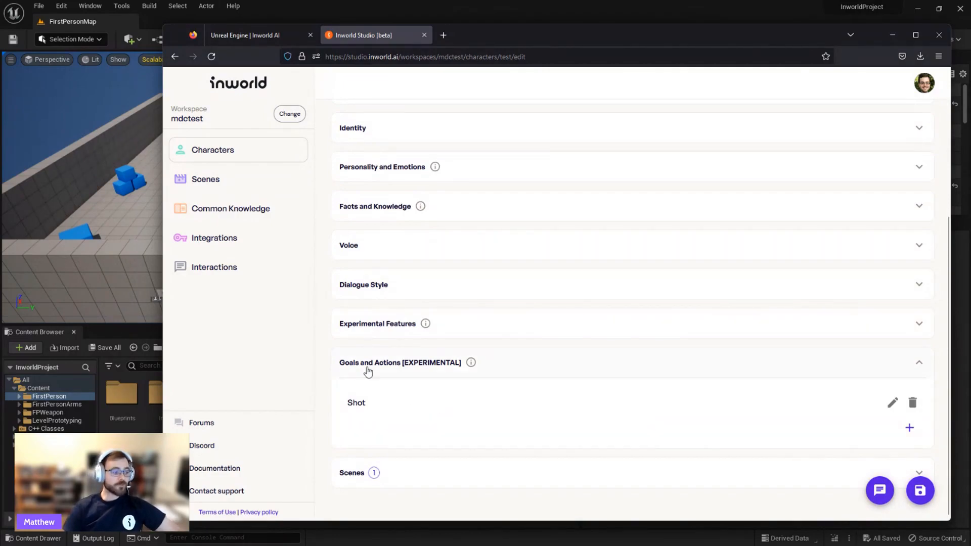
pyautogui.moveTo(668, 432)
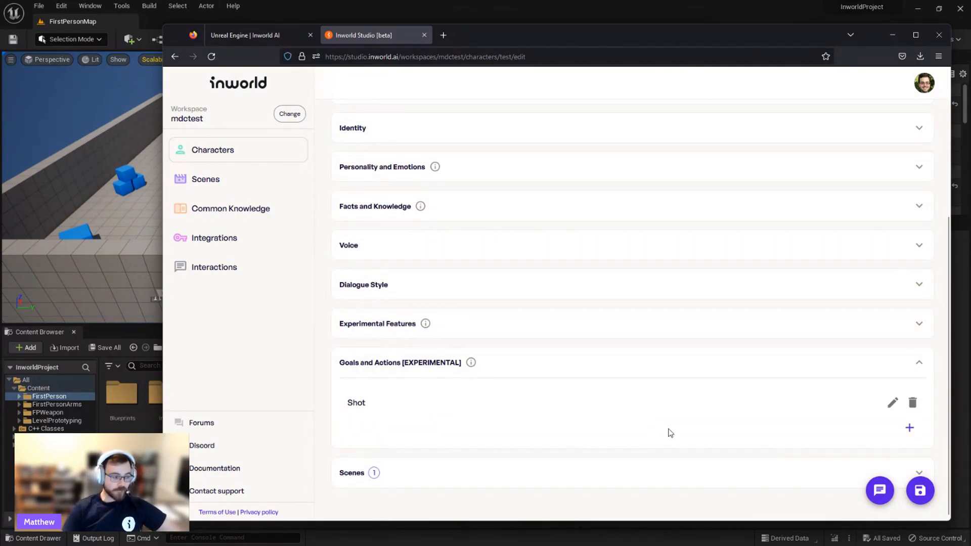
pyautogui.click(893, 402)
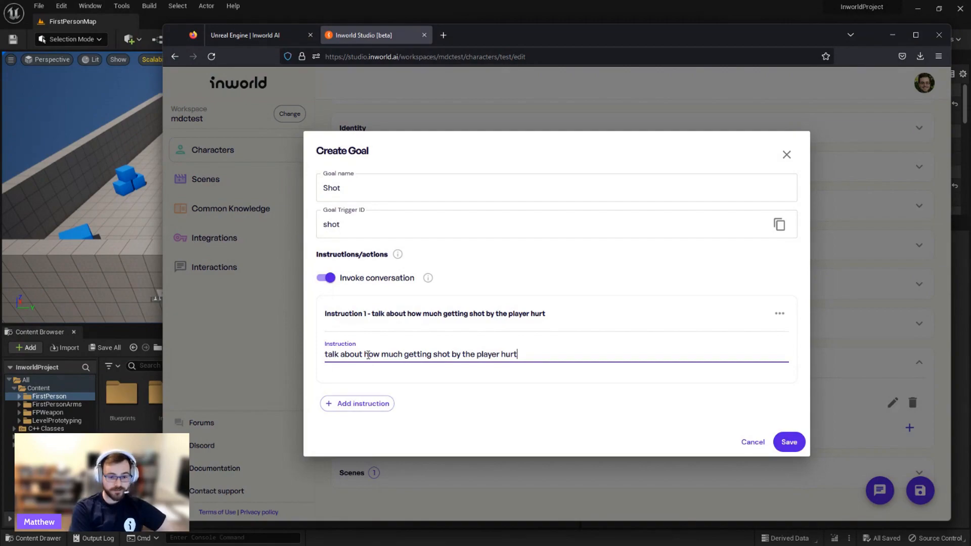
pyautogui.moveTo(448, 340)
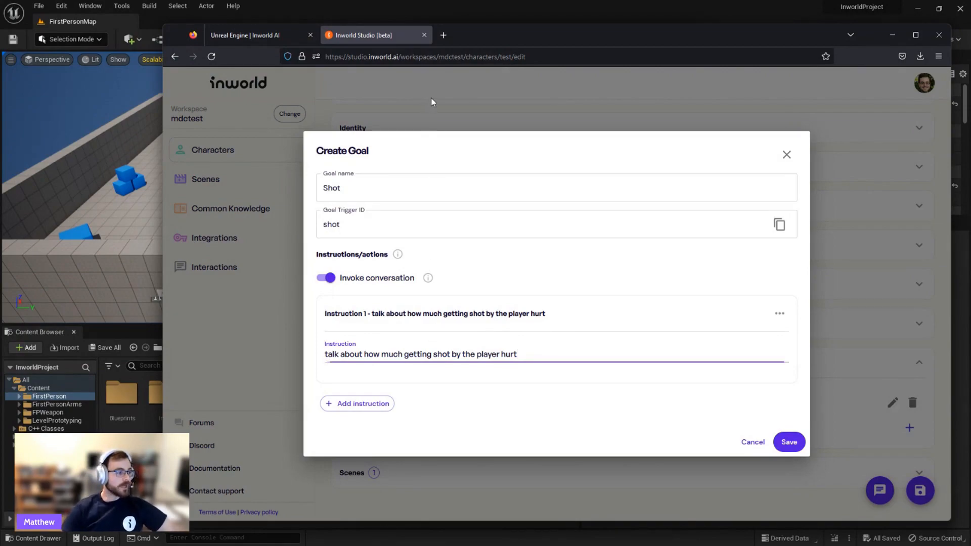
pyautogui.click(789, 442)
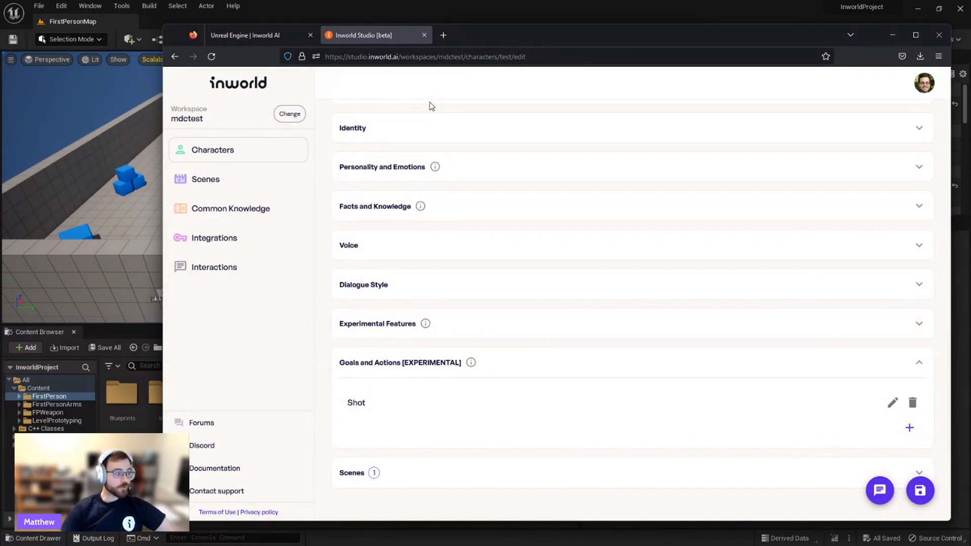
pyautogui.moveTo(233, 240)
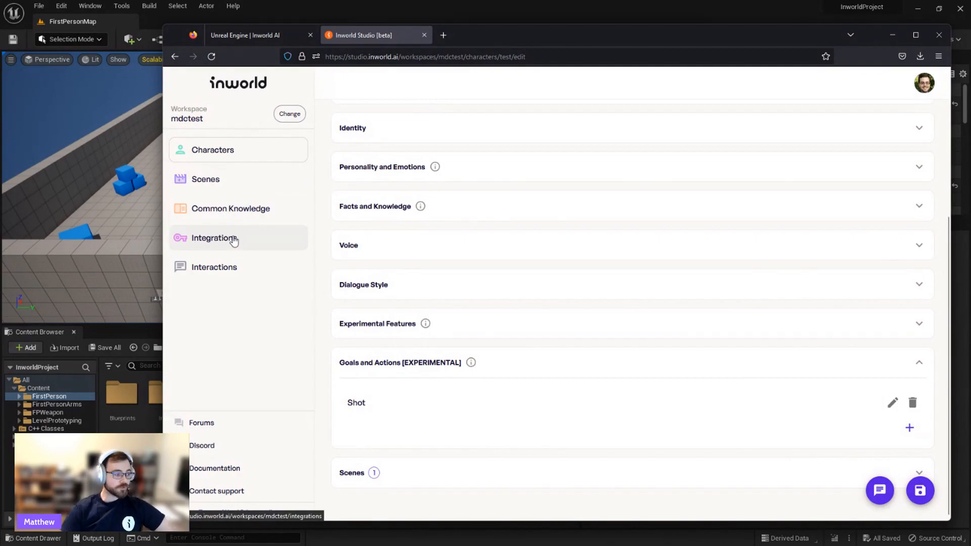
pyautogui.click(214, 237)
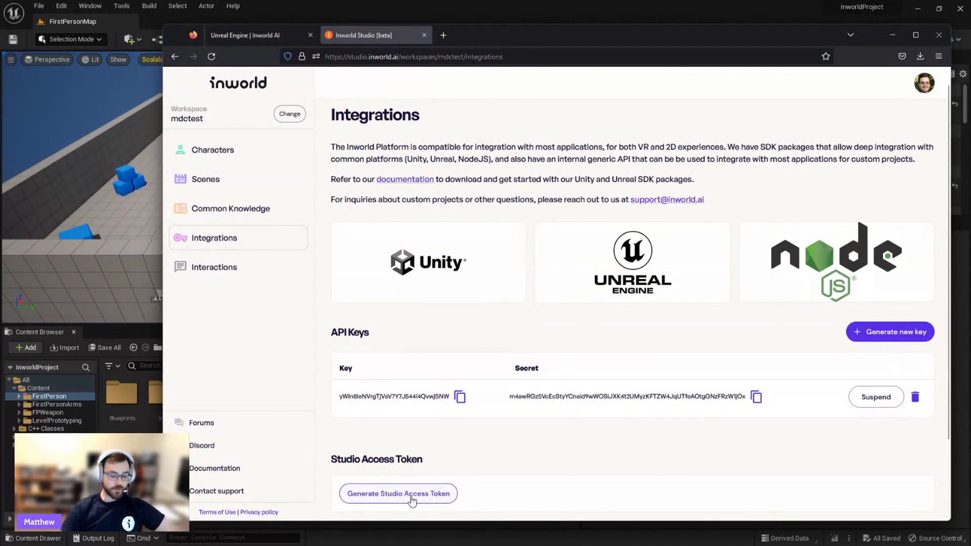
pyautogui.click(398, 494)
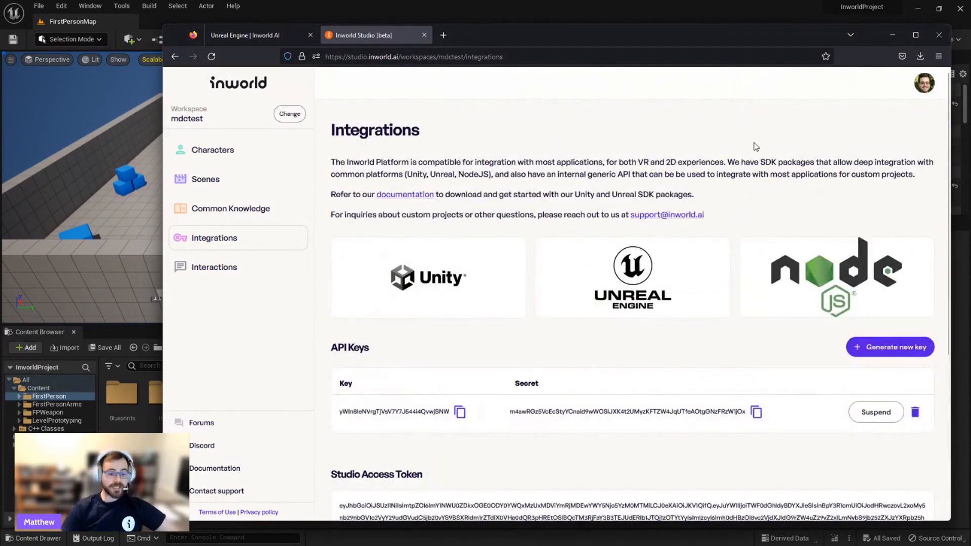
pyautogui.moveTo(725, 148)
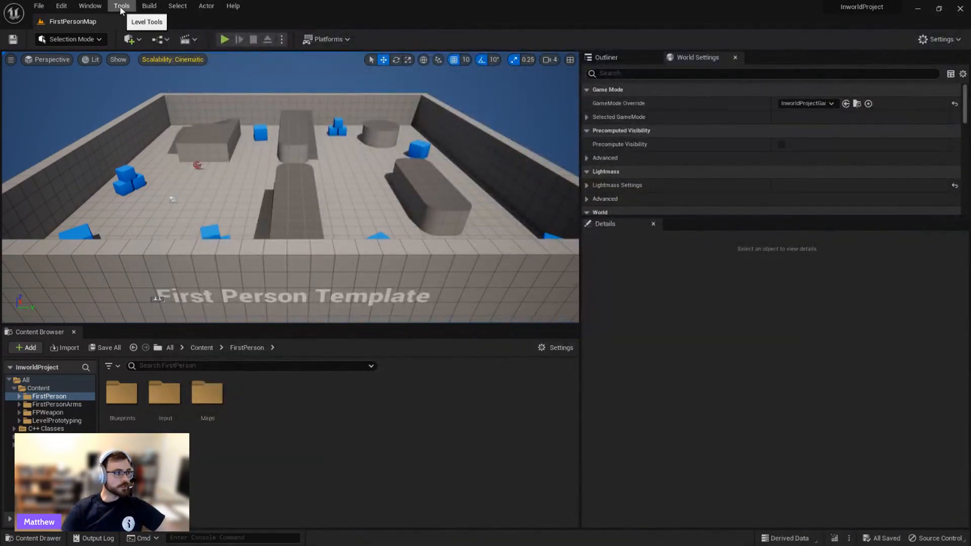
# - Open the editor tools list and select the Inworld Studio widget's access token field
pyautogui.click(121, 6)
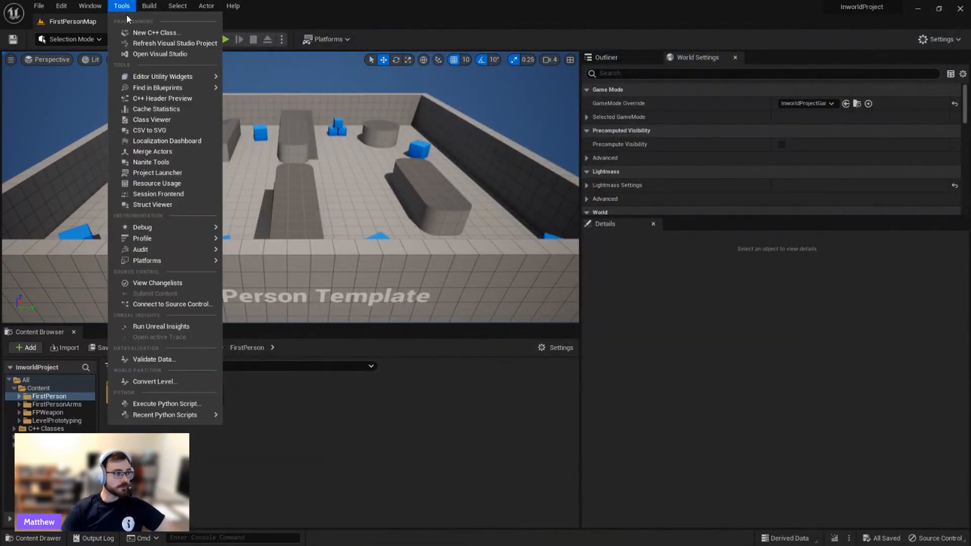
pyautogui.moveTo(163, 76)
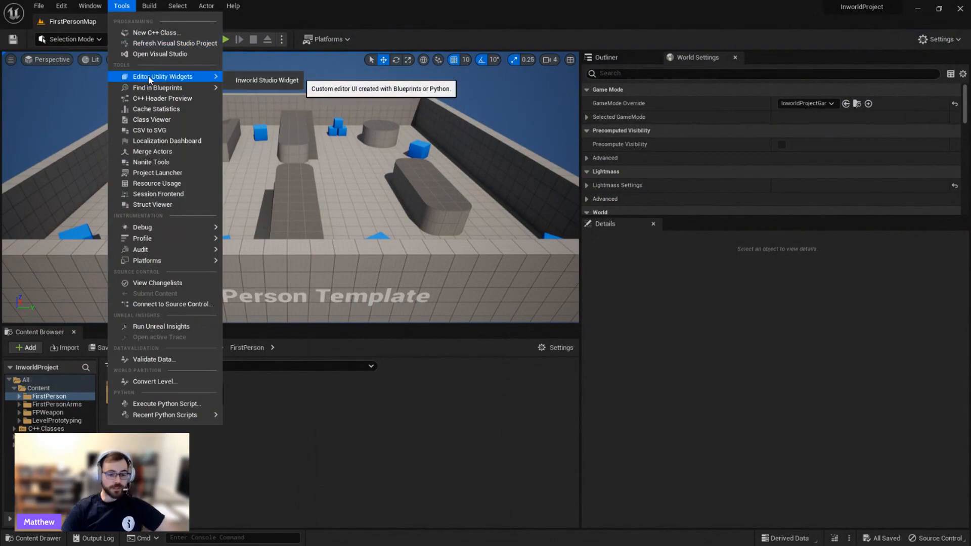
pyautogui.moveTo(252, 85)
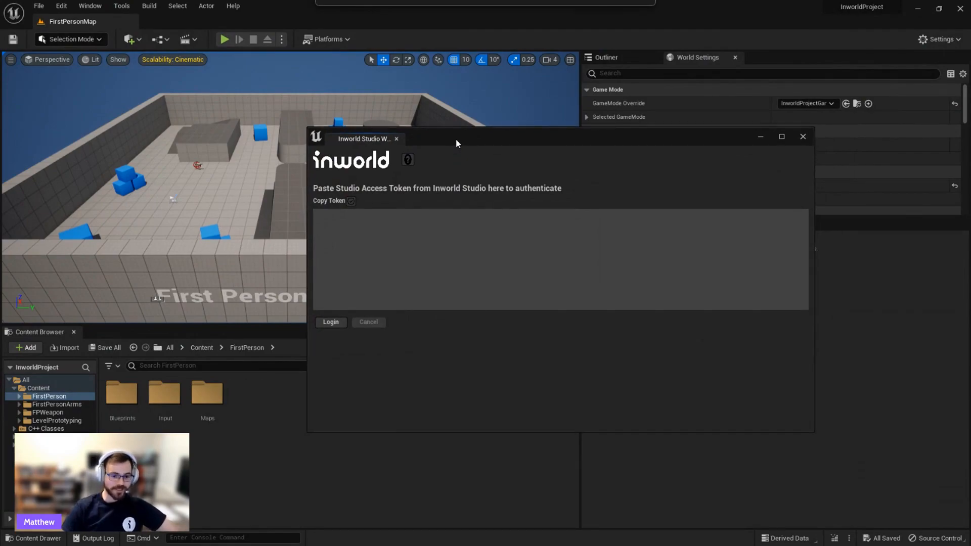
pyautogui.click(368, 322)
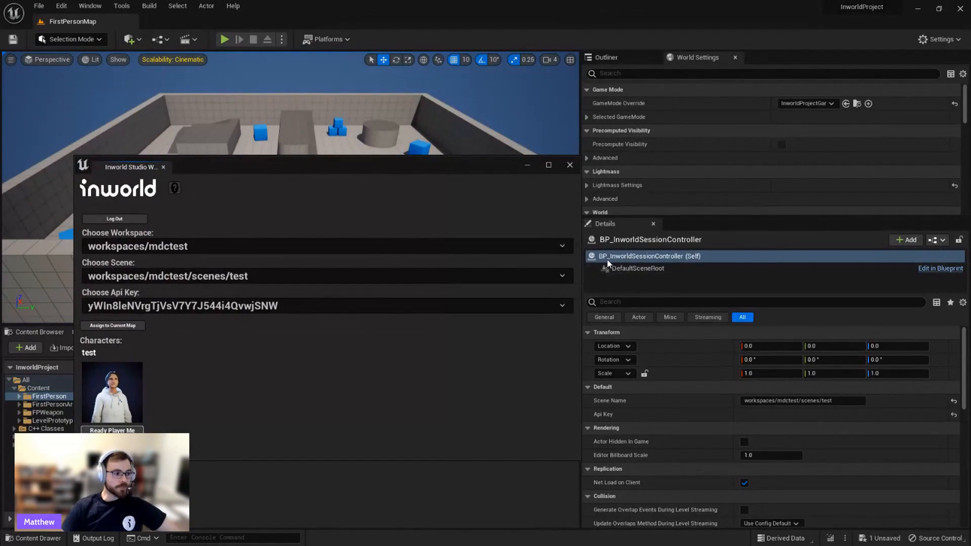
pyautogui.moveTo(929, 263)
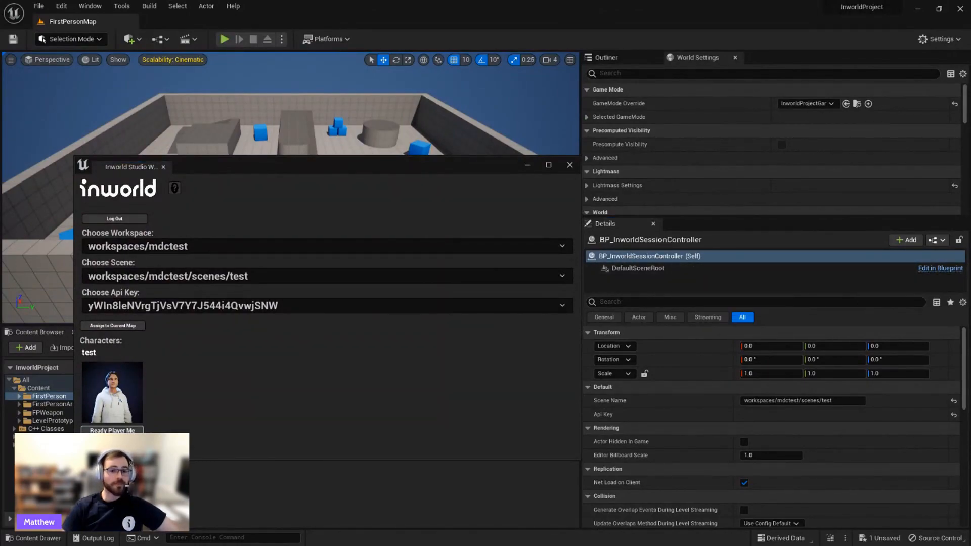
pyautogui.click(939, 268)
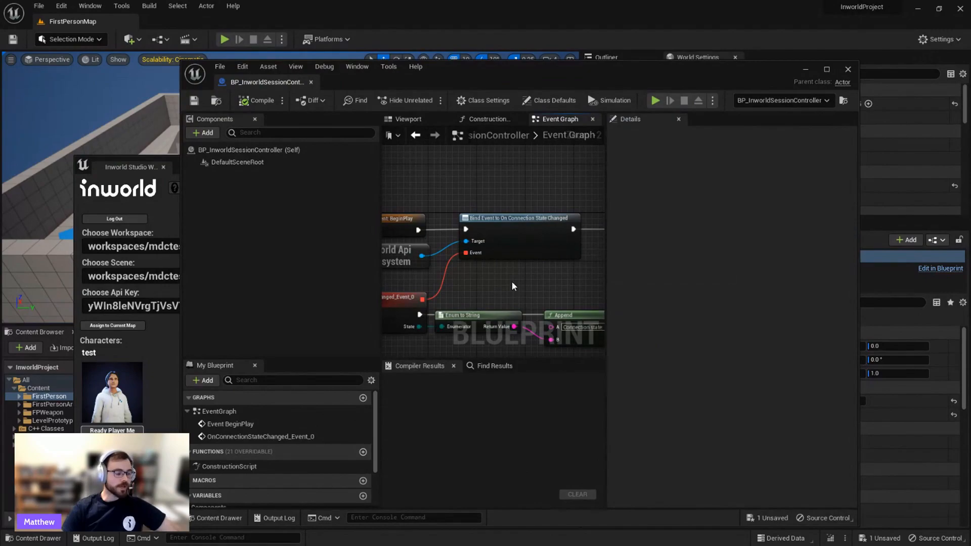
pyautogui.moveTo(552, 286)
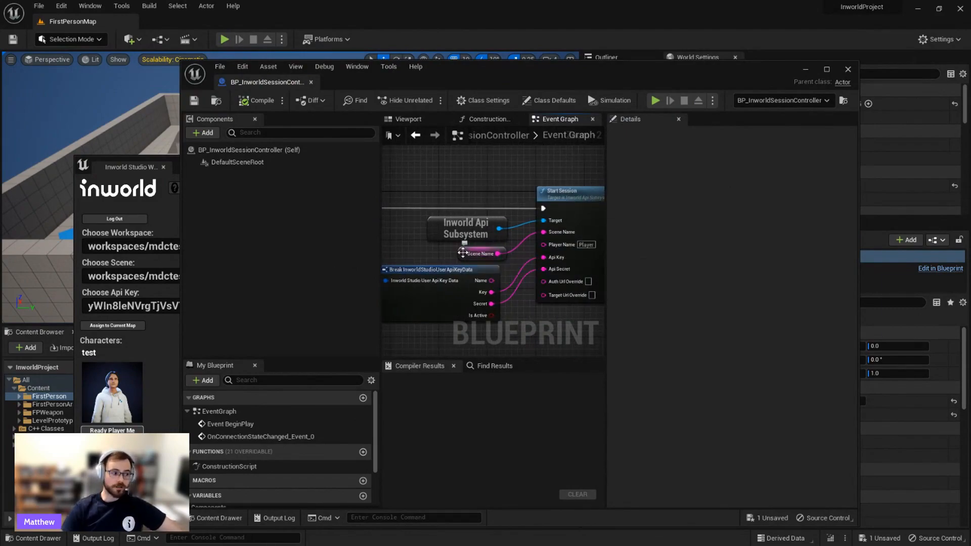
pyautogui.moveTo(469, 285)
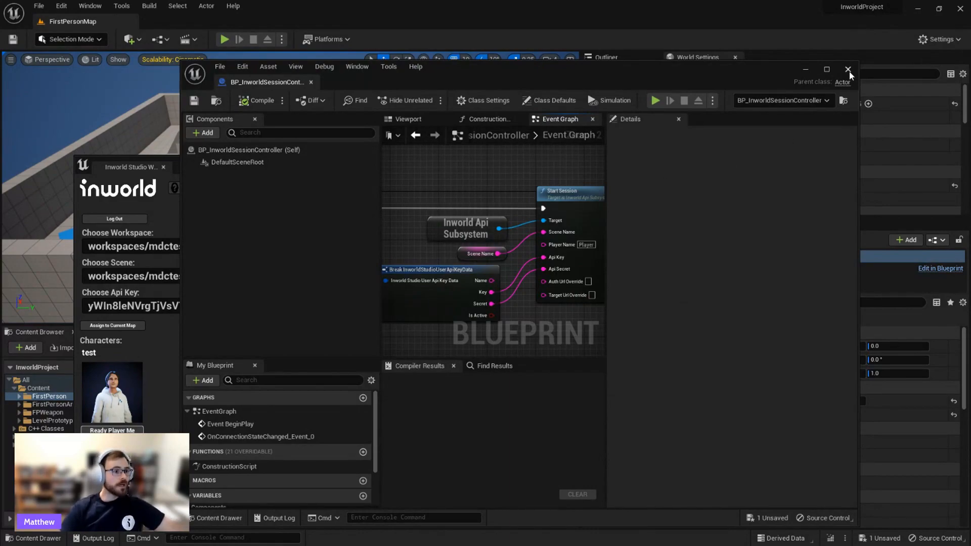
pyautogui.click(848, 69)
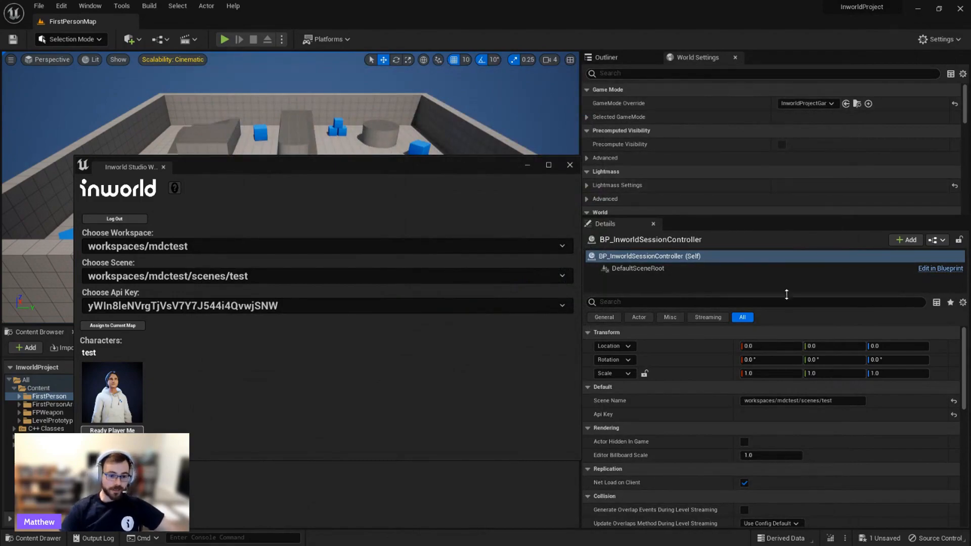
pyautogui.moveTo(423, 415)
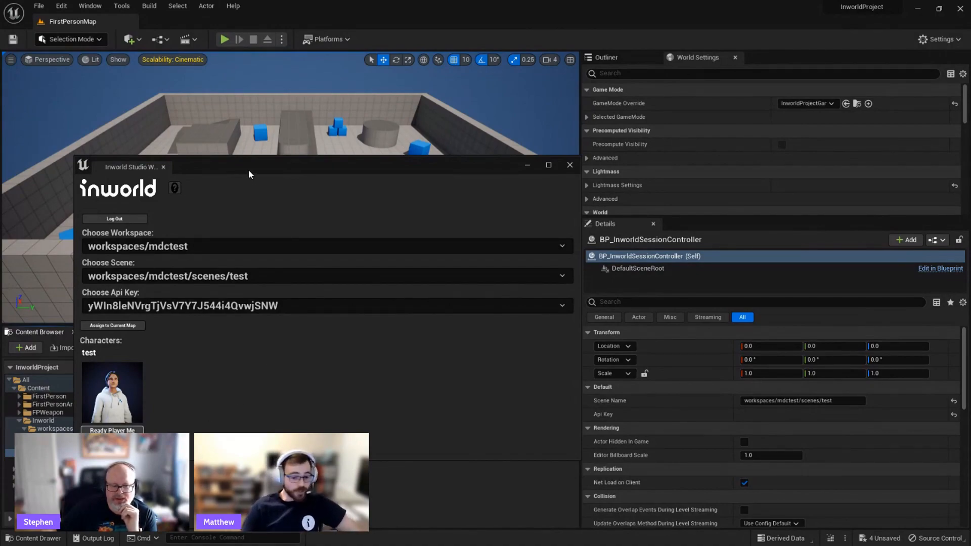
# - Move the Inworld widget aside to reveal BP_test in the mdctest characters folder
pyautogui.moveTo(248, 166); pyautogui.dragTo(297, 174)
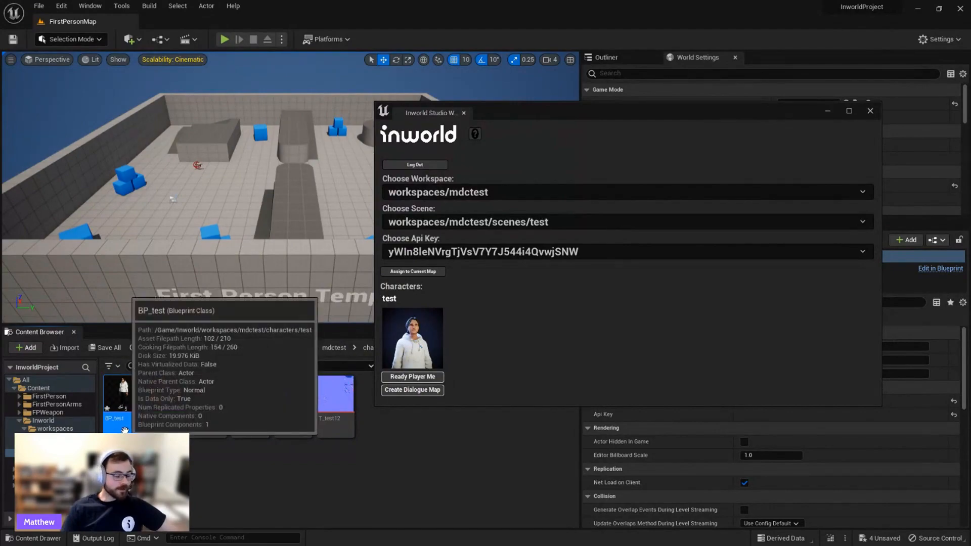
pyautogui.moveTo(160, 300)
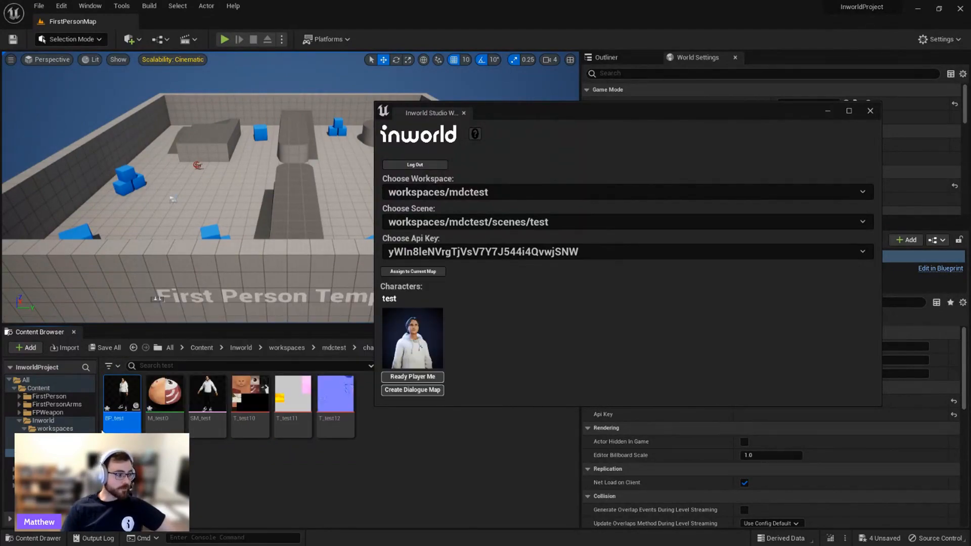
pyautogui.moveTo(369, 487)
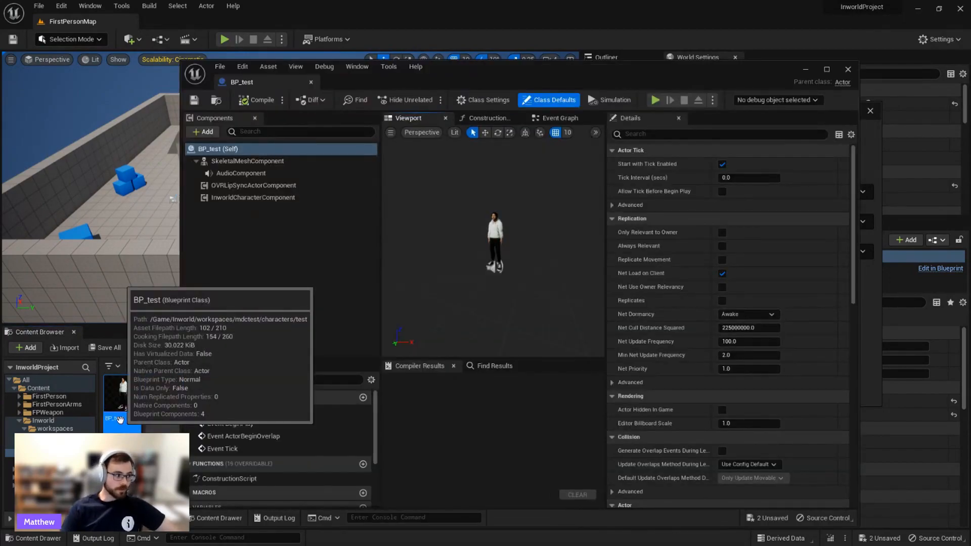
# - Select BP_test's InworldCharacterComponent and expand its two Playback Types
pyautogui.click(253, 198)
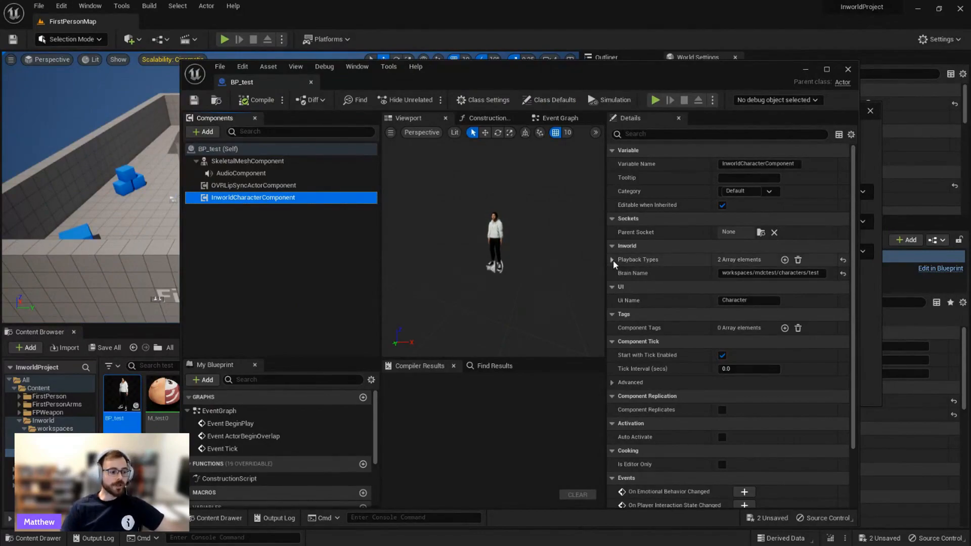
pyautogui.click(612, 260)
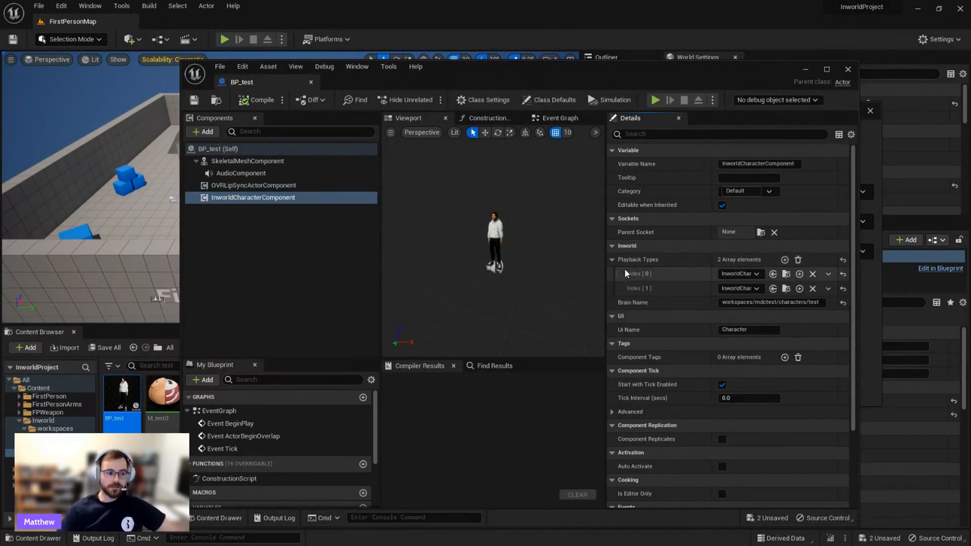
pyautogui.moveTo(608, 286)
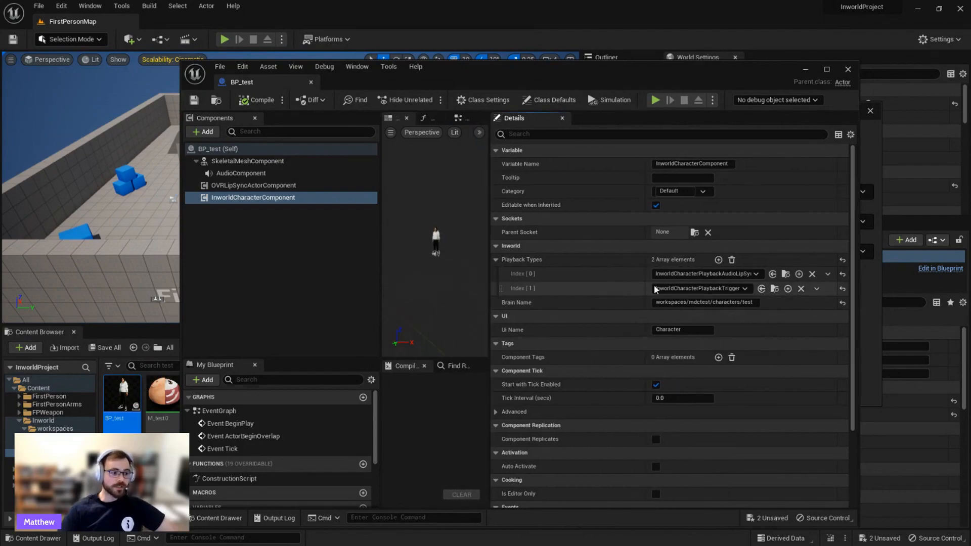
pyautogui.moveTo(661, 289)
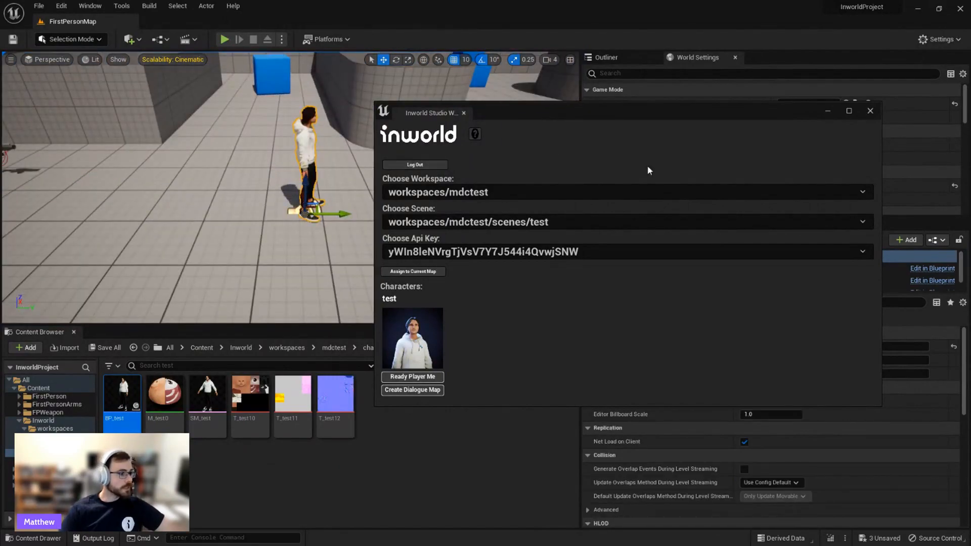
# - Drag the Inworld workspace window aside and close it
pyautogui.moveTo(433, 112); pyautogui.dragTo(473, 130)
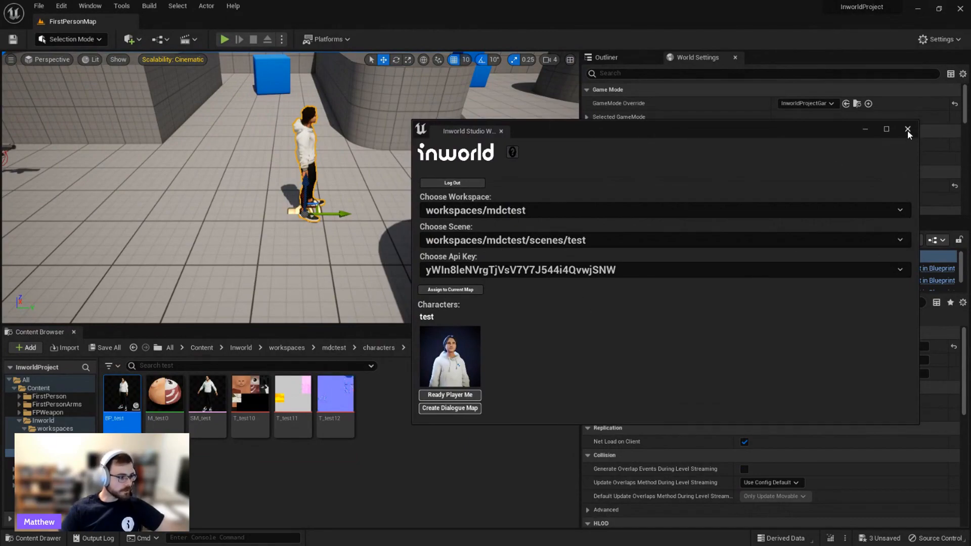
pyautogui.click(907, 129)
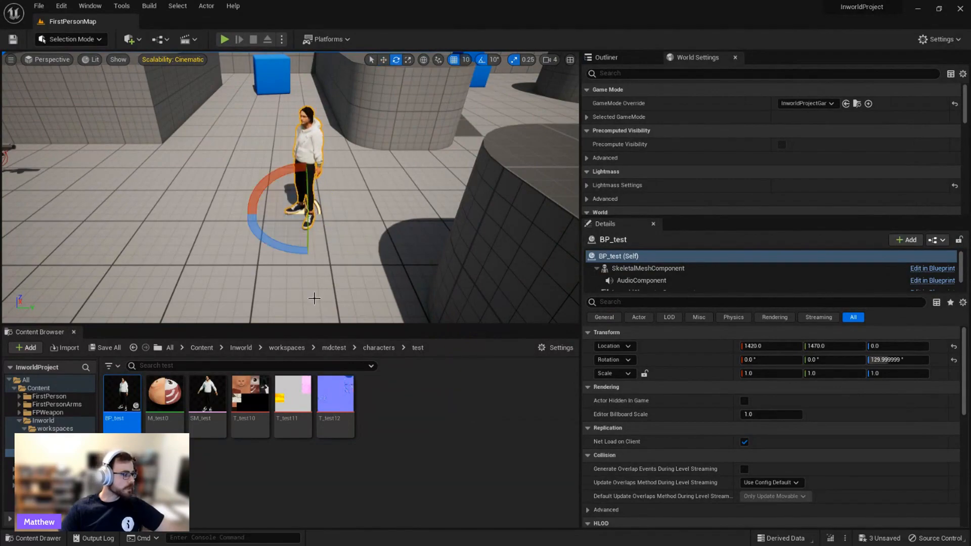
pyautogui.moveTo(305, 225)
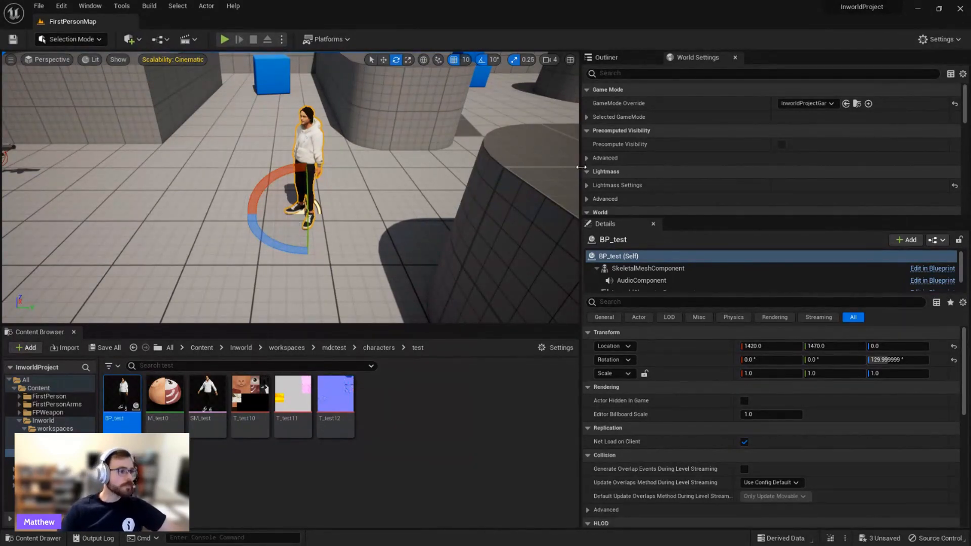
# - Run Setup as Inworld Player on BP_FirstPersonCharacter in FirstPerson/Blueprints
pyautogui.click(586, 117)
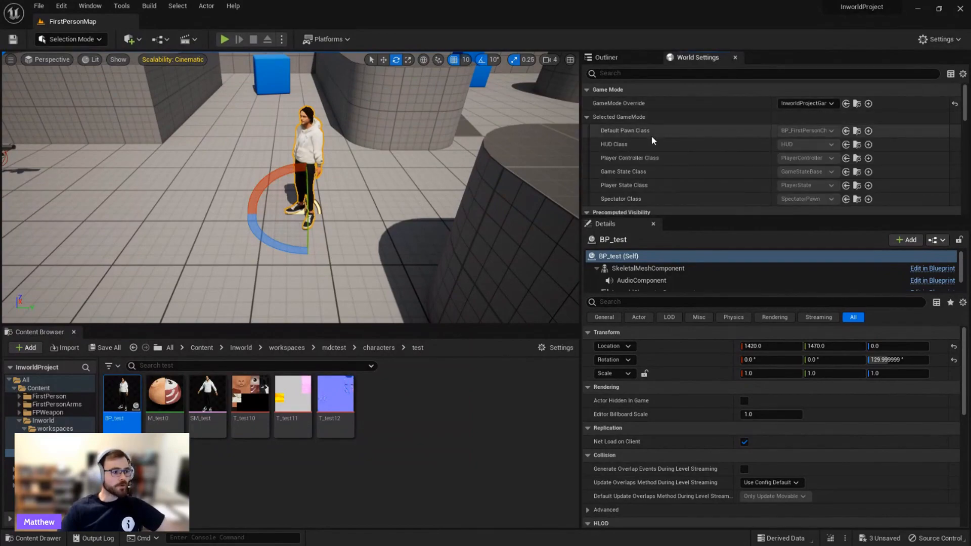
pyautogui.moveTo(797, 133)
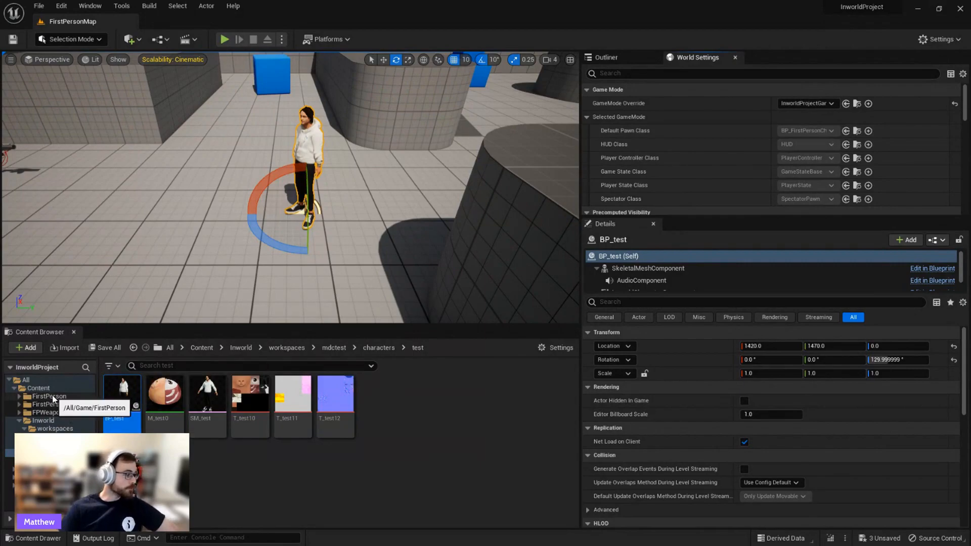
pyautogui.click(46, 396)
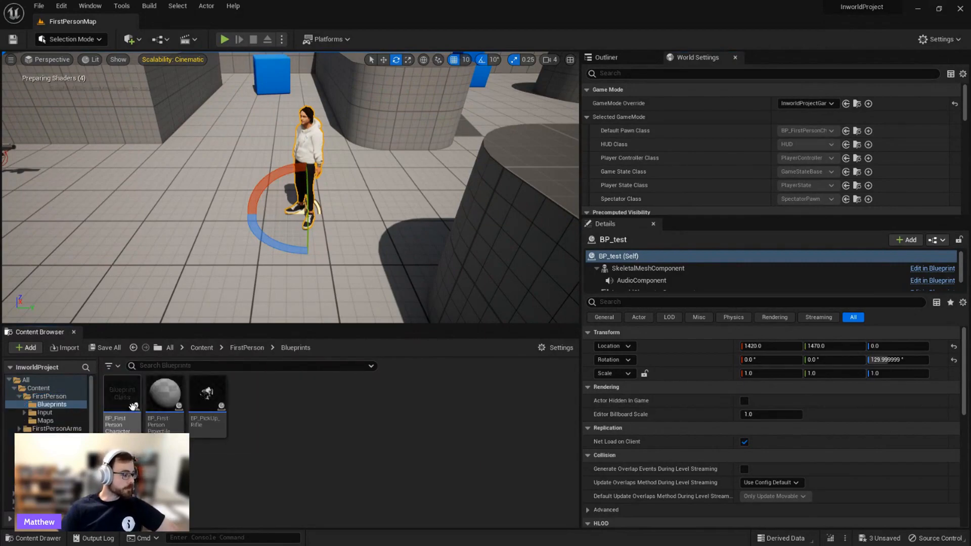
pyautogui.moveTo(121, 414)
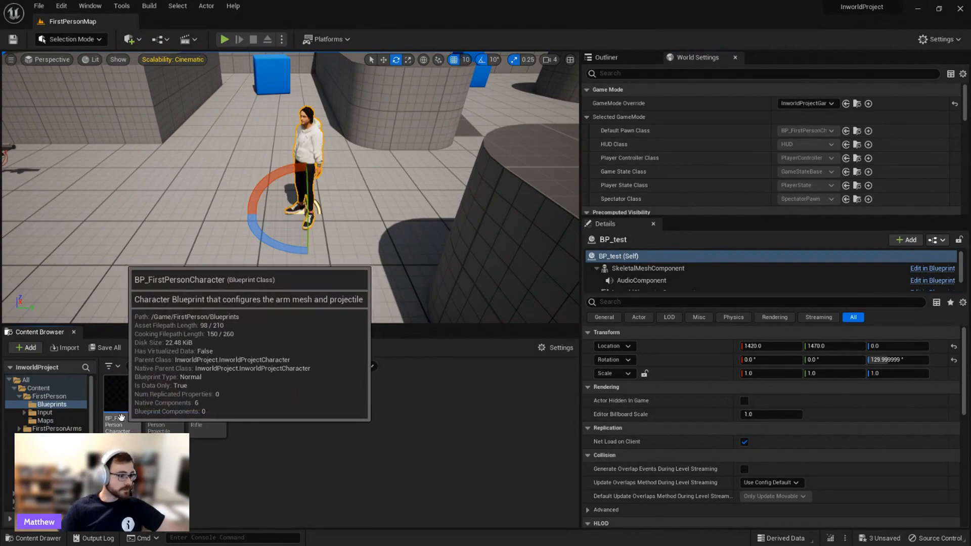
pyautogui.rightClick(117, 425)
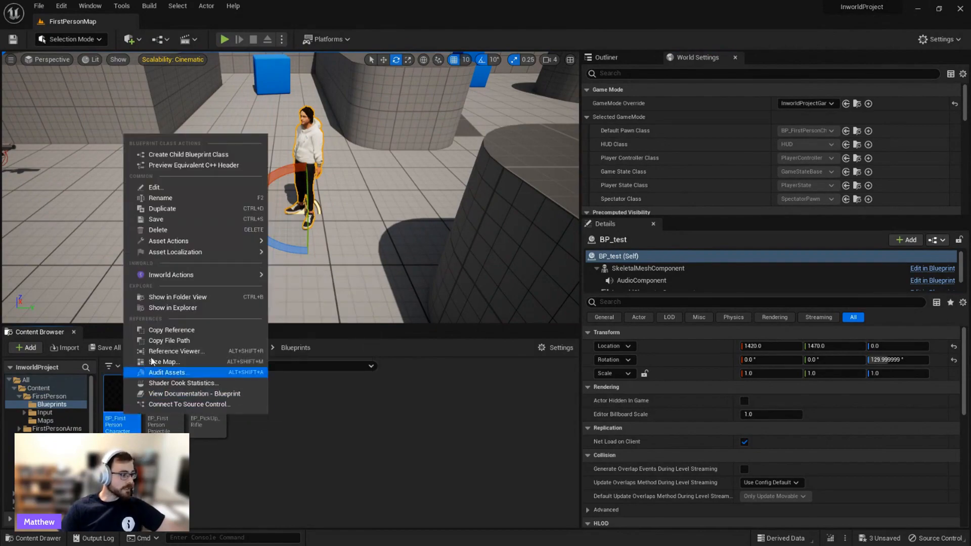
pyautogui.moveTo(171, 275)
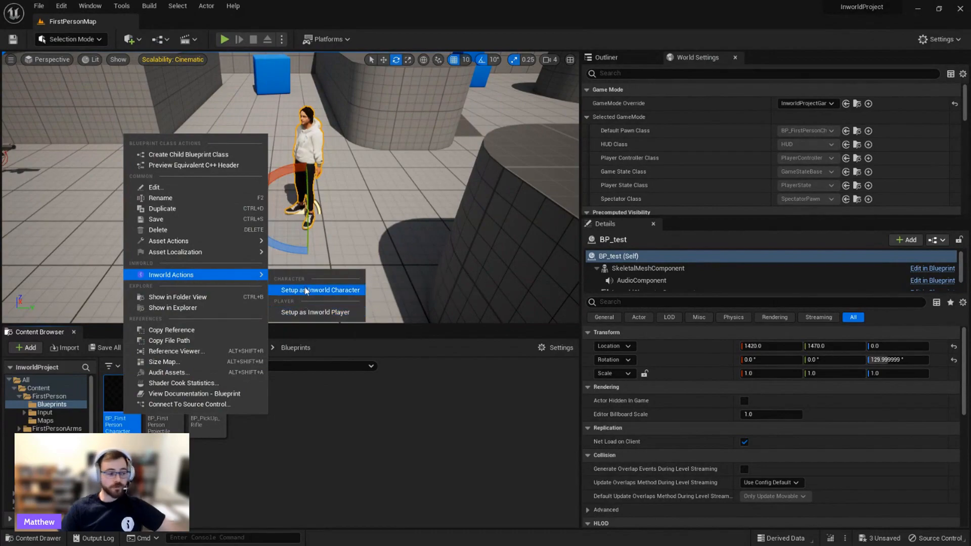
pyautogui.moveTo(307, 293)
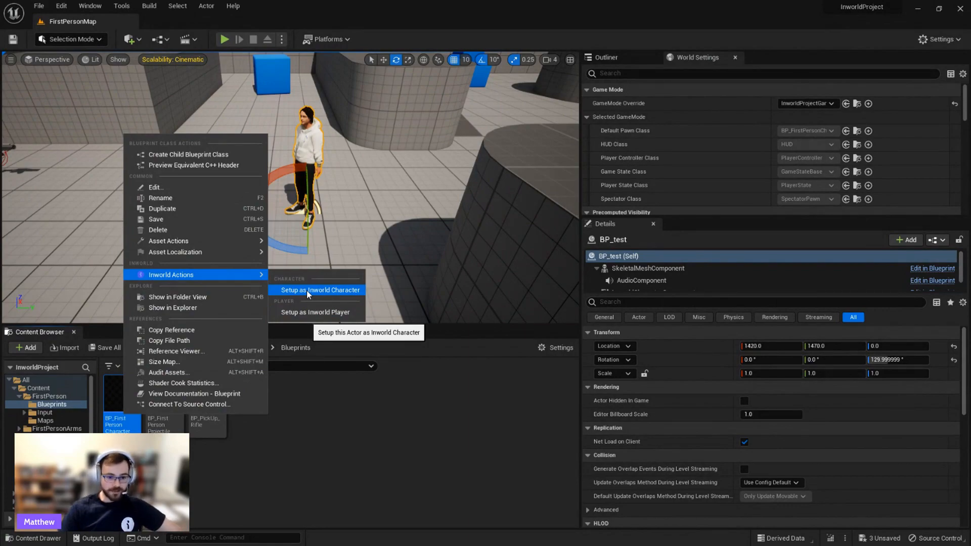
pyautogui.moveTo(309, 316)
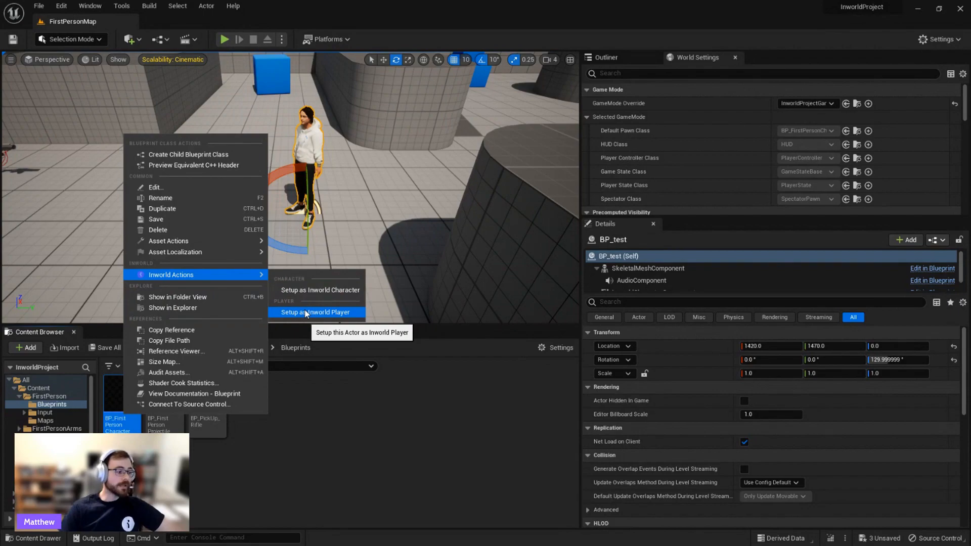
pyautogui.click(315, 312)
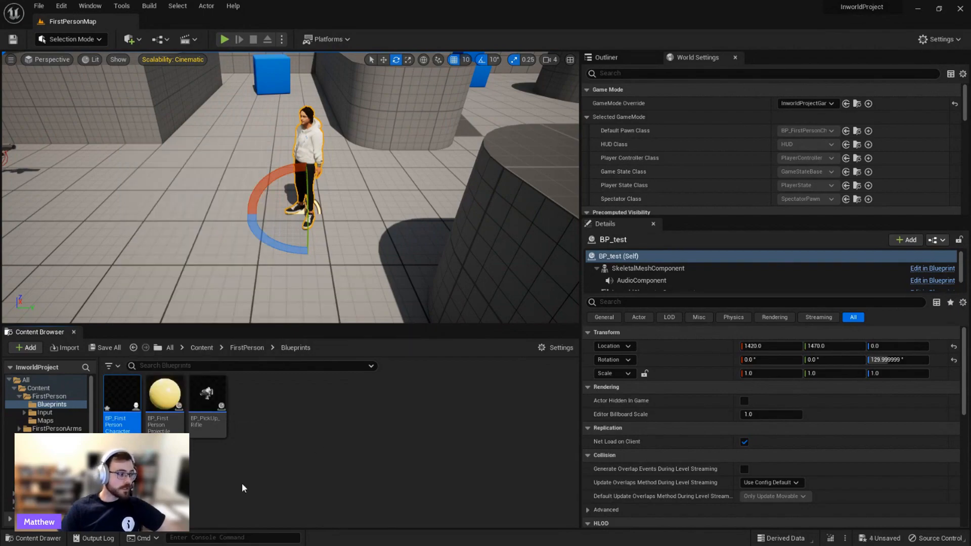
pyautogui.moveTo(119, 405)
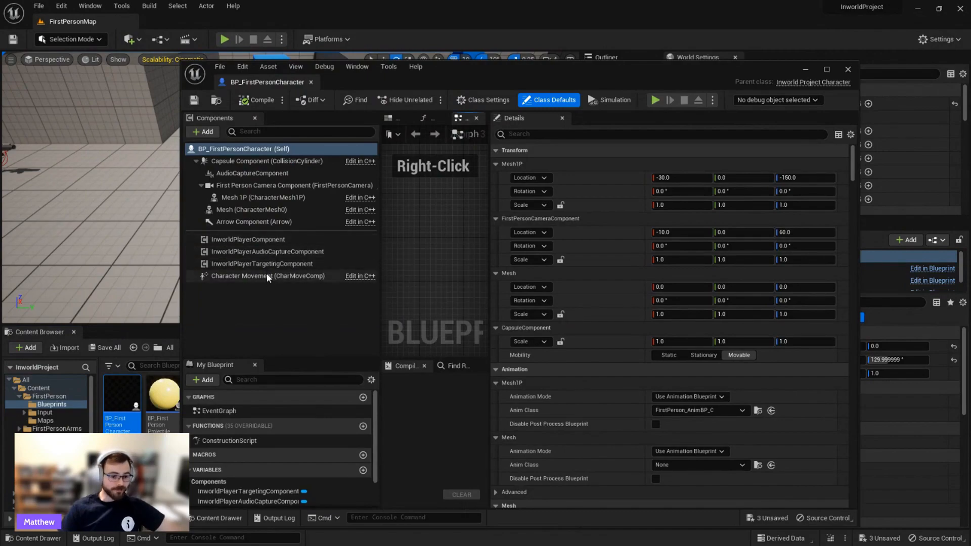
# - Inspect the InworldPlayer, audio capture and targeting component settings in BP_FirstPersonCharacter
pyautogui.click(248, 239)
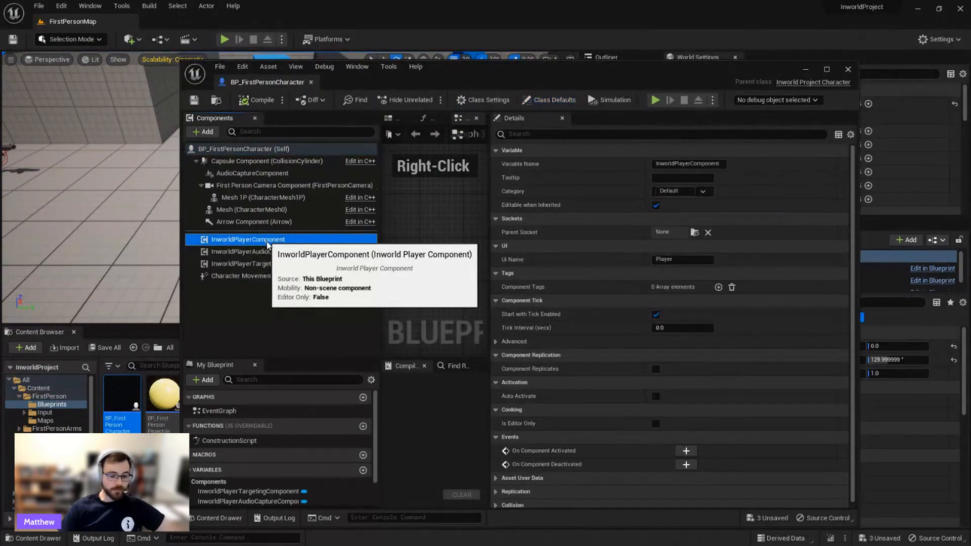
pyautogui.moveTo(266, 247)
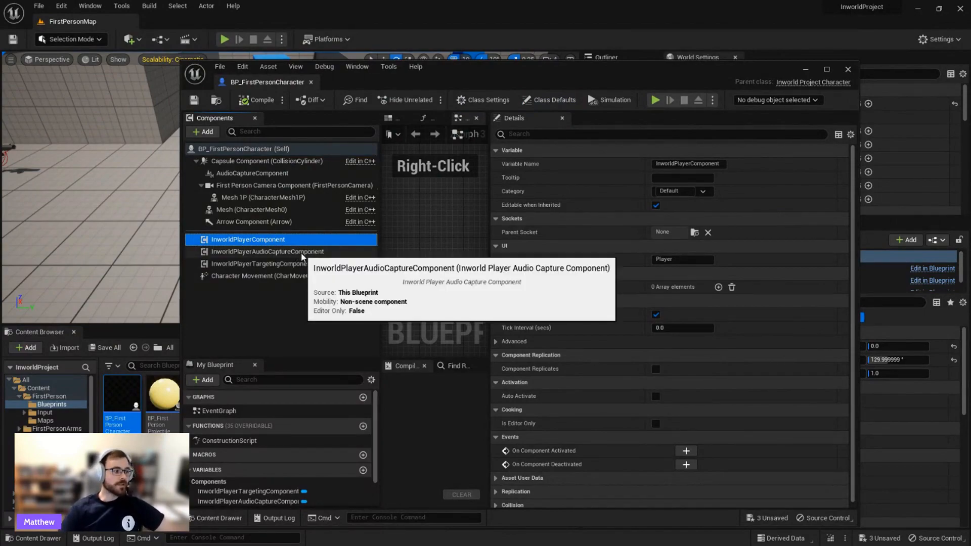
pyautogui.click(266, 251)
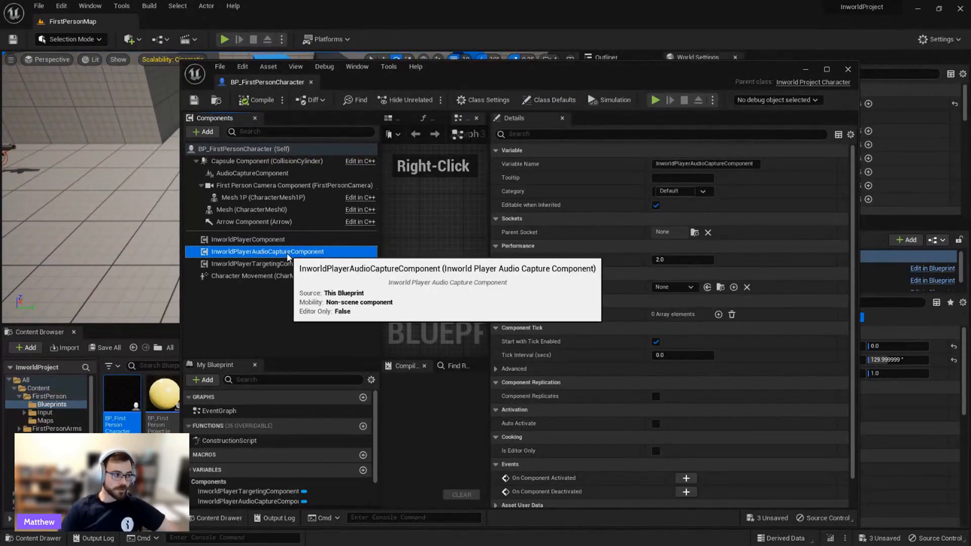
pyautogui.moveTo(286, 269)
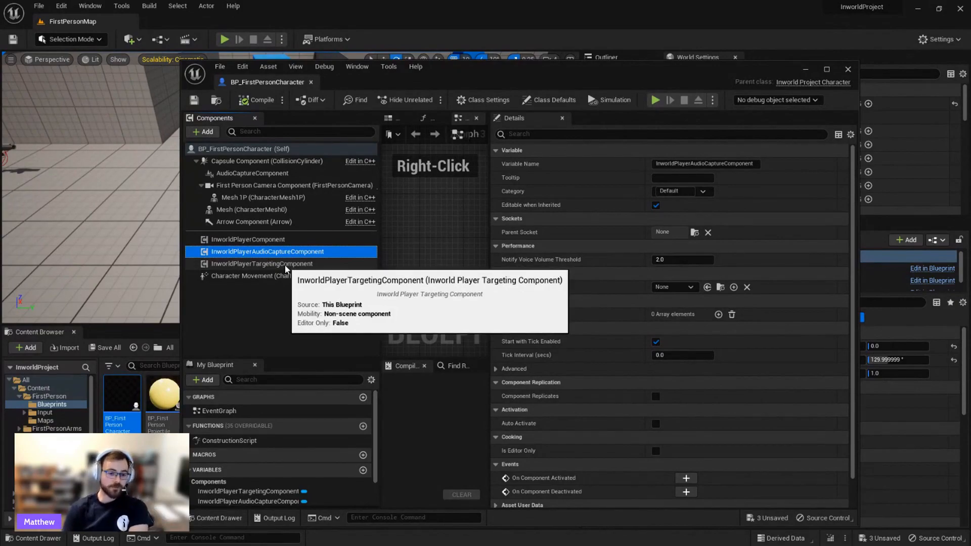
pyautogui.click(260, 264)
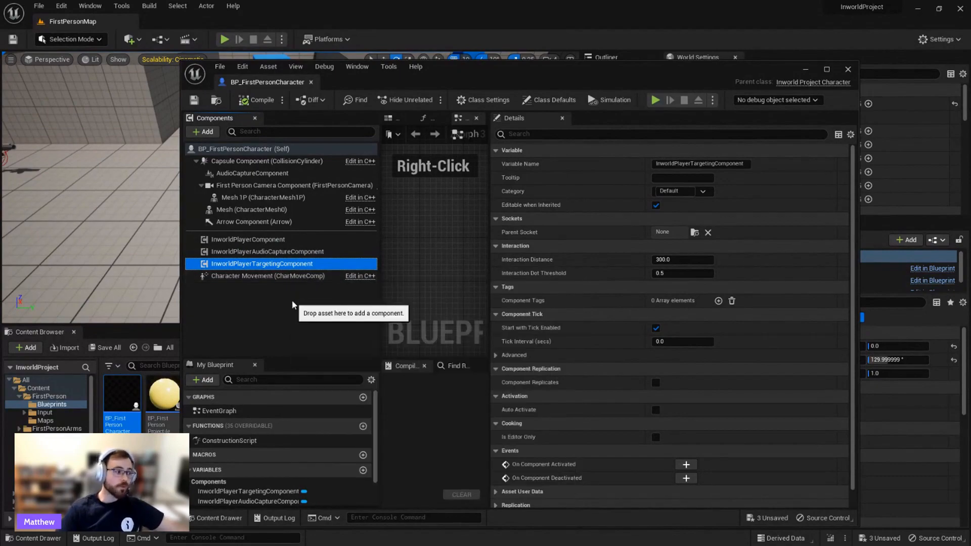
pyautogui.moveTo(295, 326)
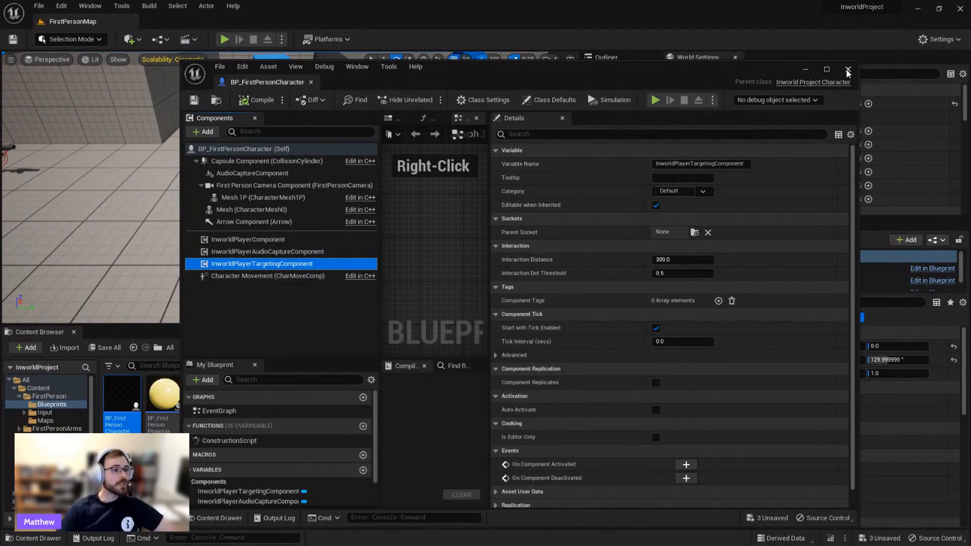
# - Close the first-person character blueprint and play the level to face the Inworld character
pyautogui.click(848, 69)
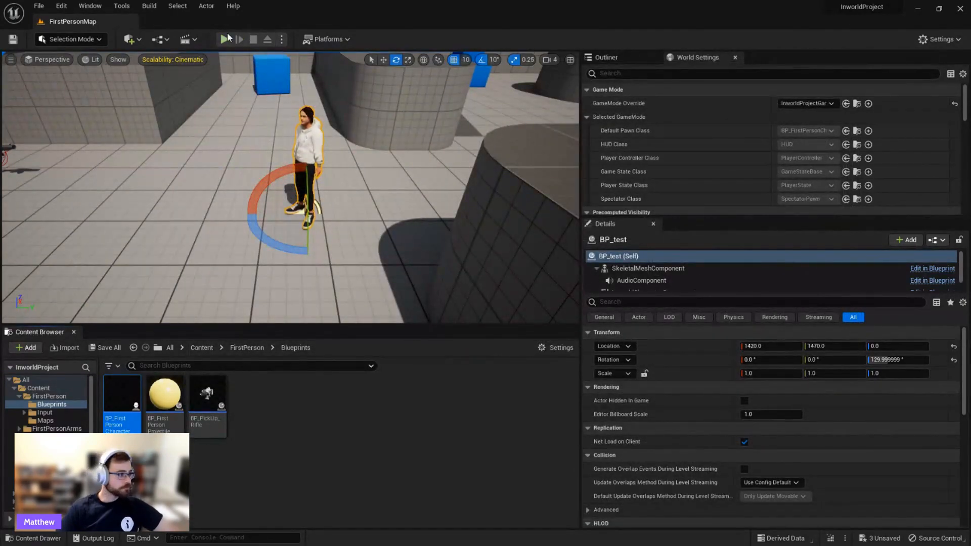
pyautogui.click(225, 39)
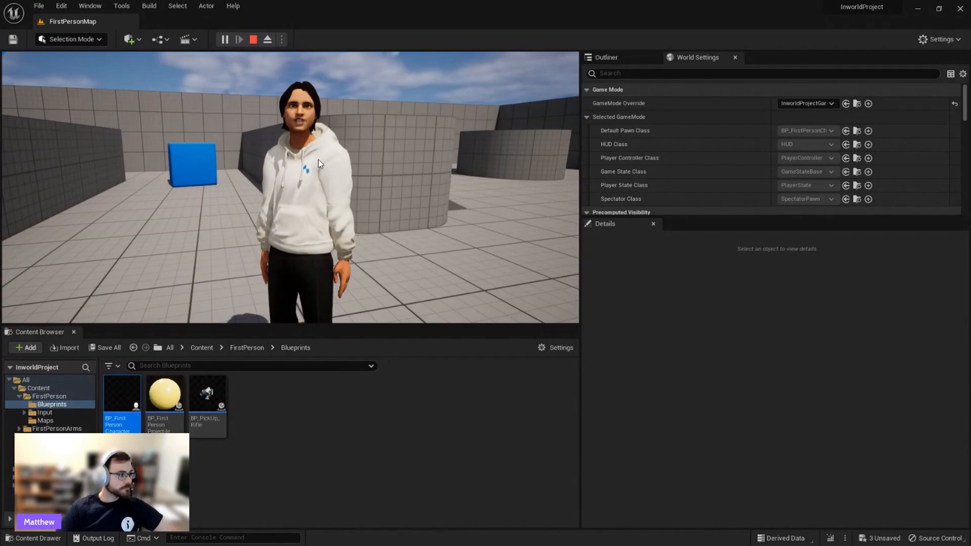
pyautogui.click(314, 160)
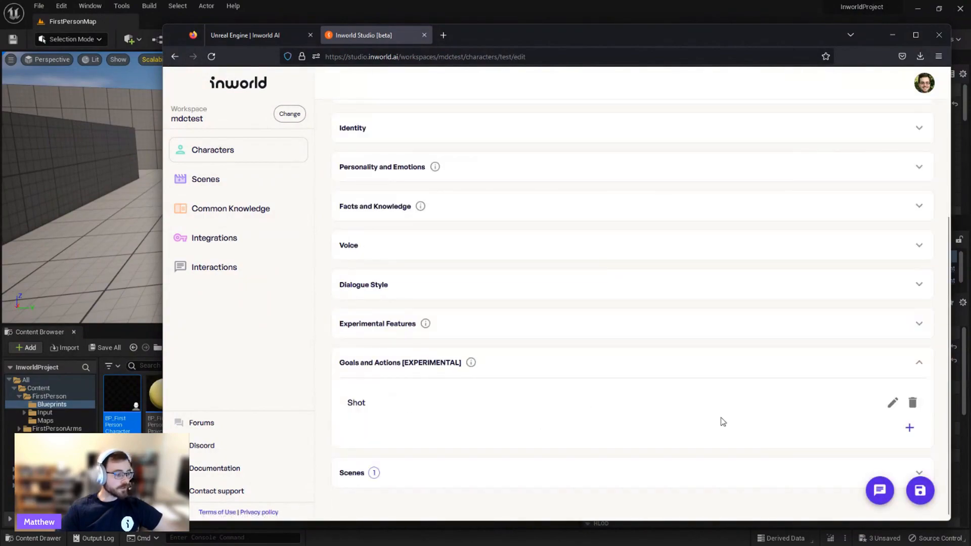
# - View the Shot goal's details in Inworld Studio's Goals and Actions section
pyautogui.click(892, 403)
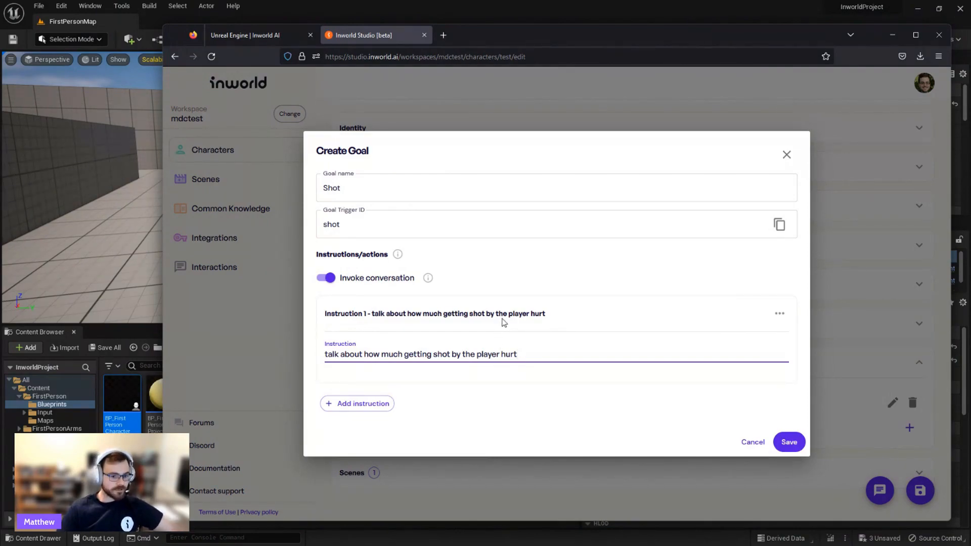
pyautogui.click(516, 355)
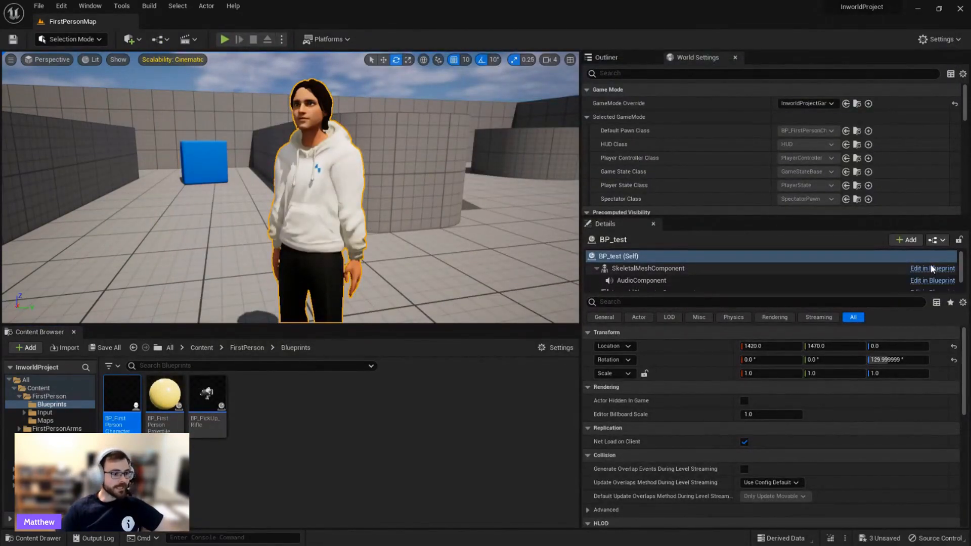
# - Set BP_test's Capsule to Location Z 100, scale 1.5, 1.5, 2.0, then compile and close
pyautogui.click(932, 268)
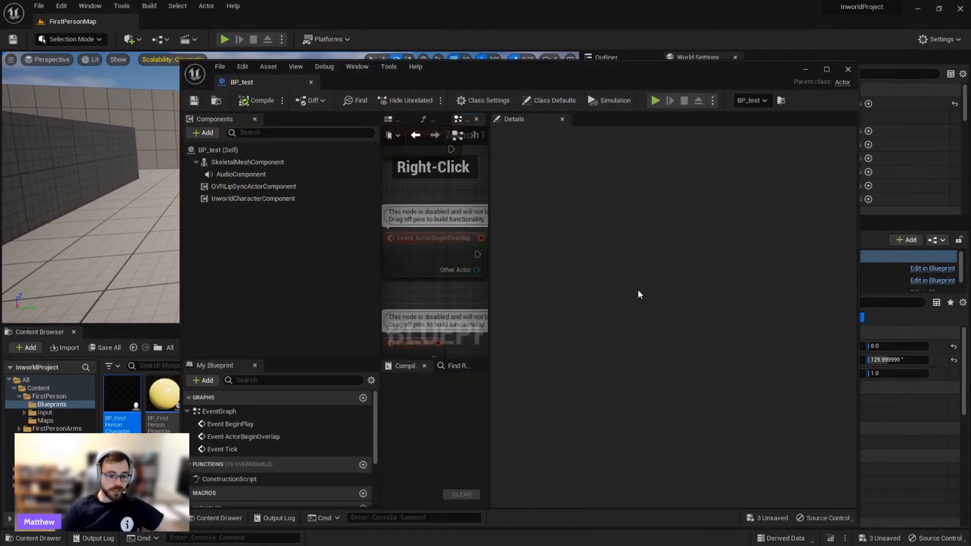
pyautogui.click(202, 132)
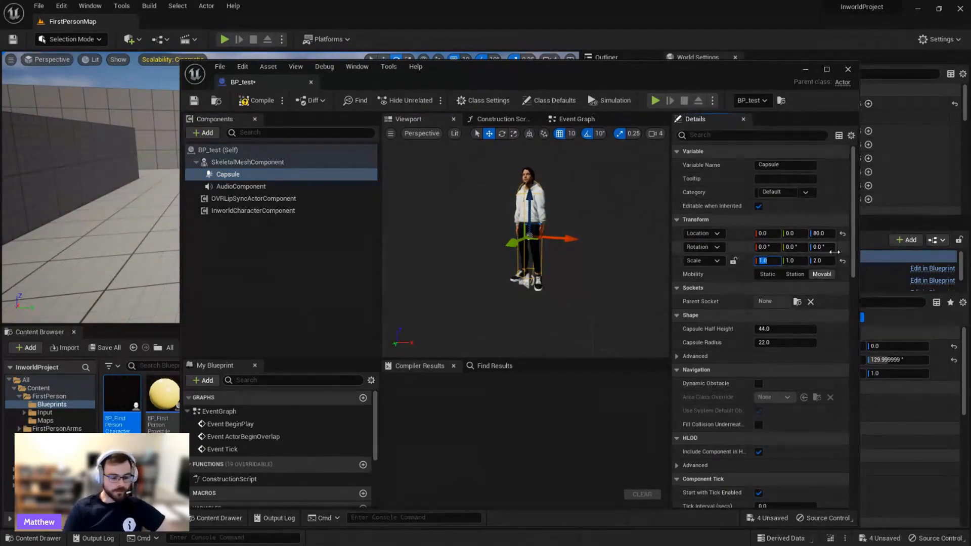
pyautogui.write('1.5')
pyautogui.click(823, 233)
pyautogui.write('100')
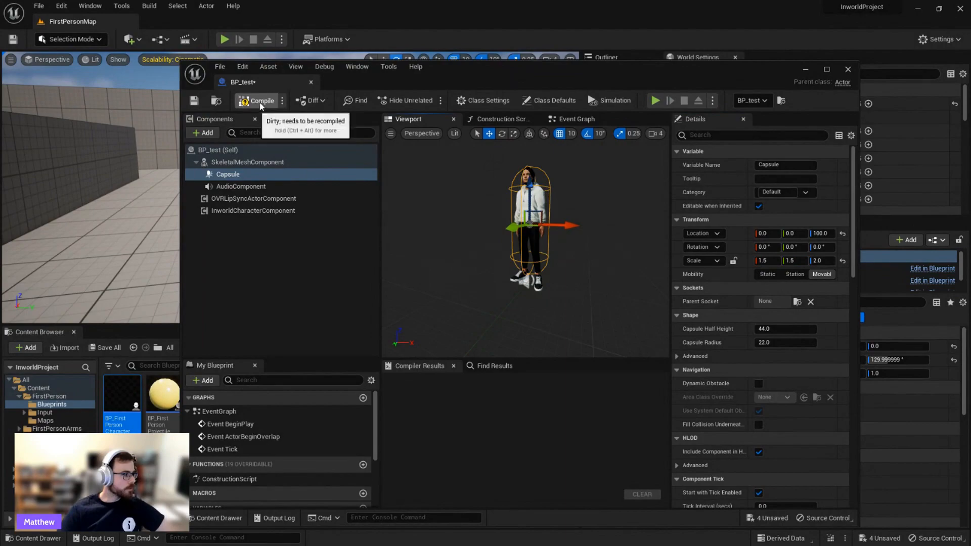
pyautogui.click(258, 100)
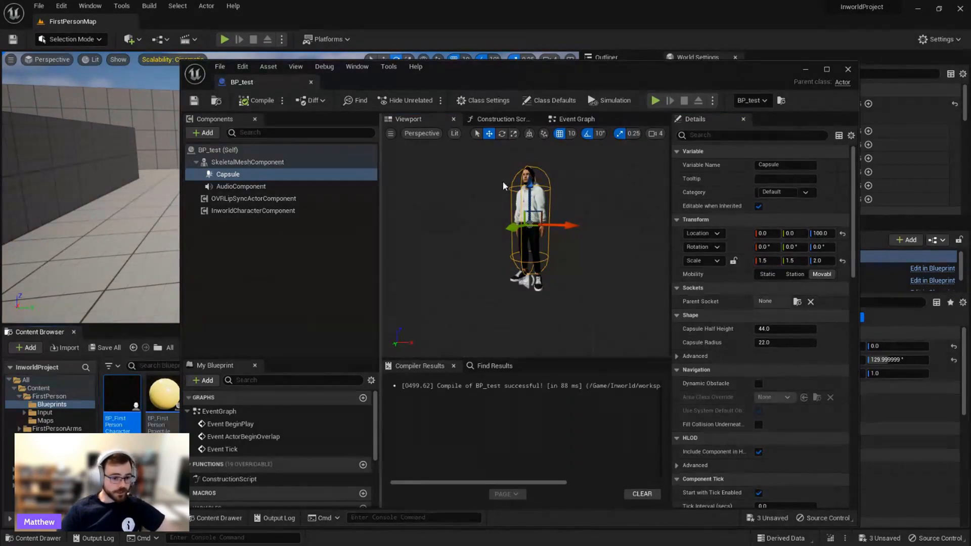
pyautogui.click(848, 69)
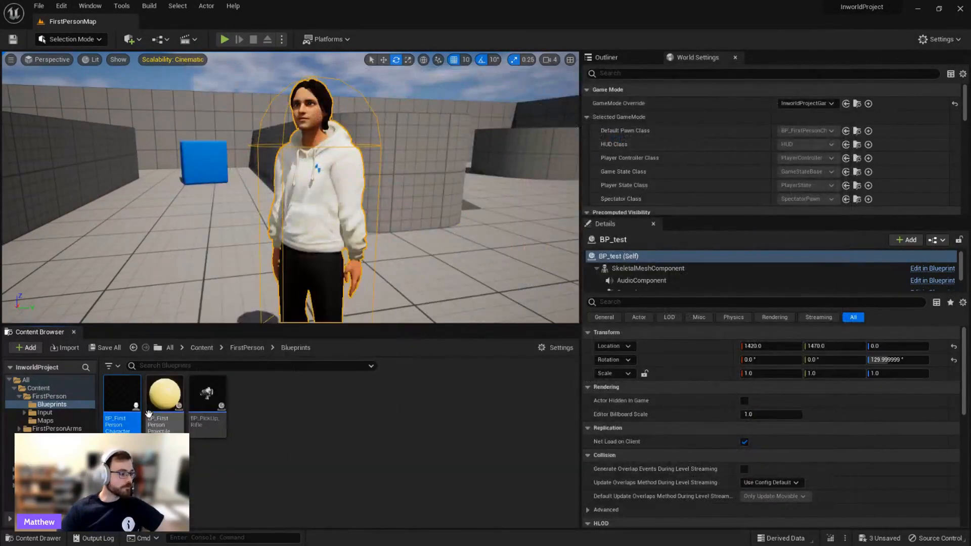
# - Add an On Projectile Bounce event from BP_FirstPersonProjectile's Projectile Movement component
pyautogui.doubleClick(163, 392)
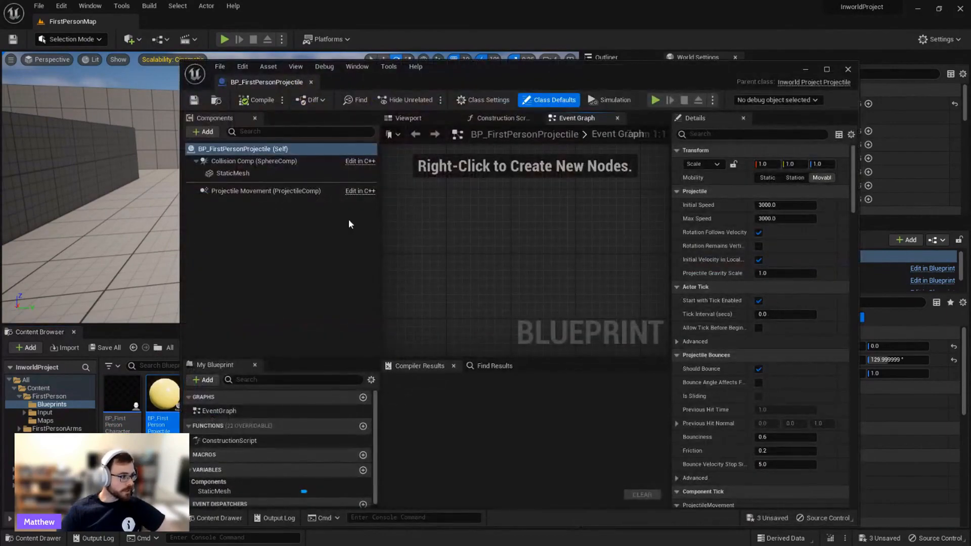
pyautogui.moveTo(158, 418)
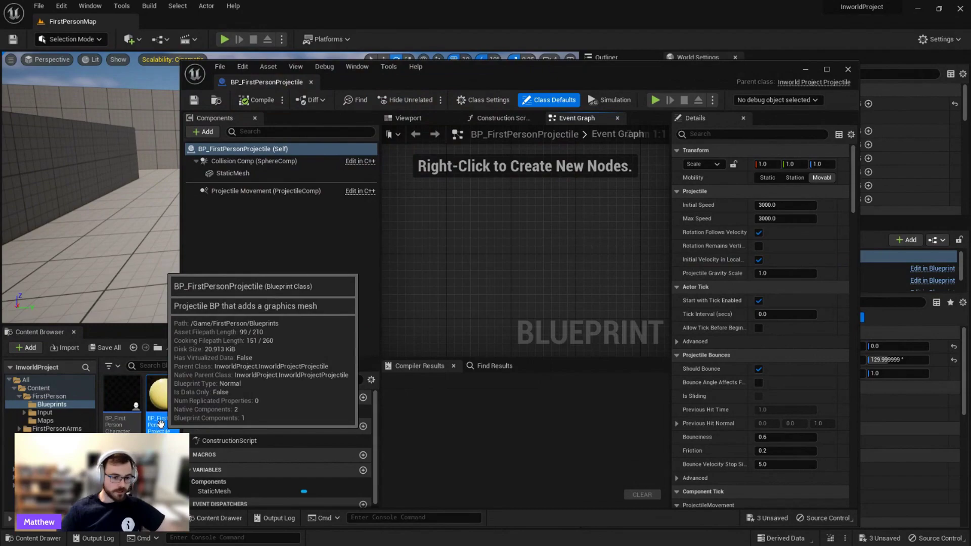
pyautogui.moveTo(249, 245)
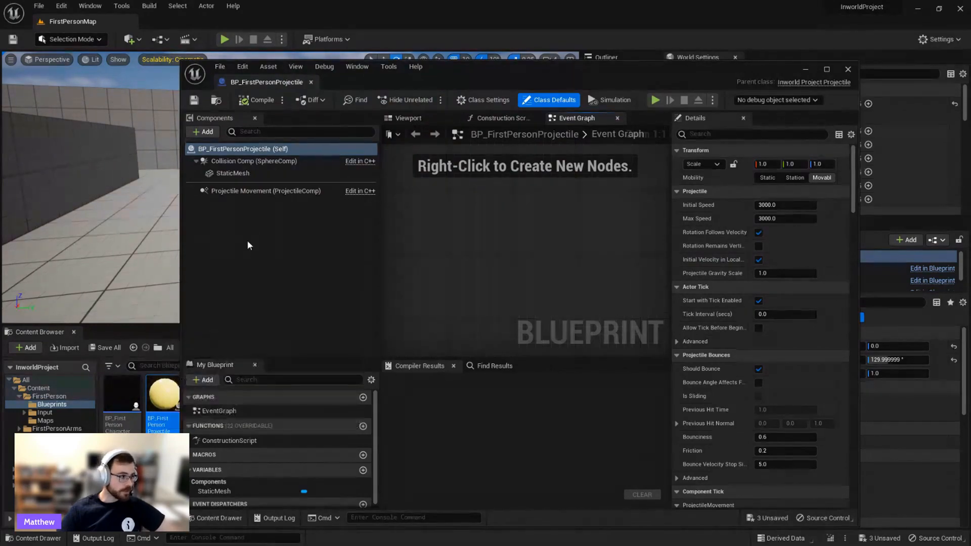
pyautogui.click(266, 190)
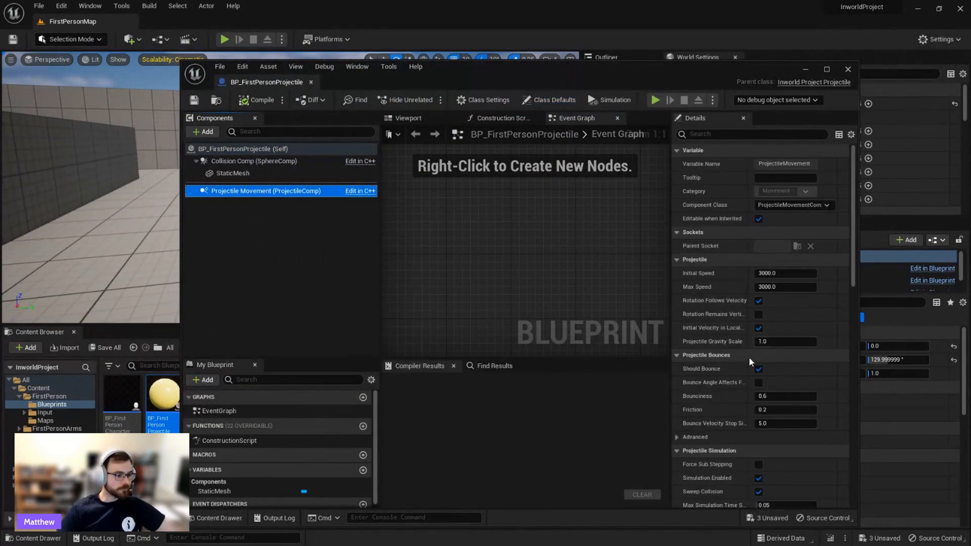
pyautogui.scroll(-3)
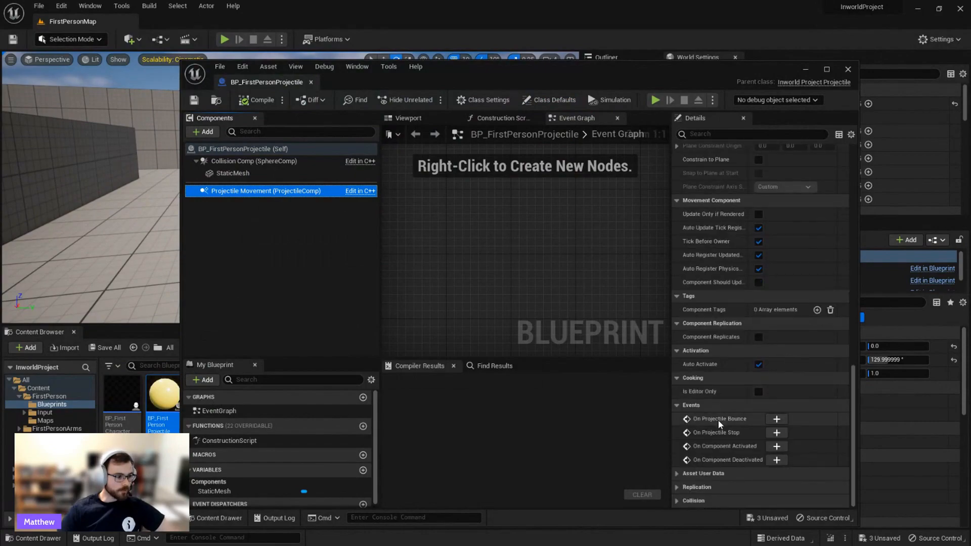
pyautogui.click(776, 419)
pyautogui.write('break')
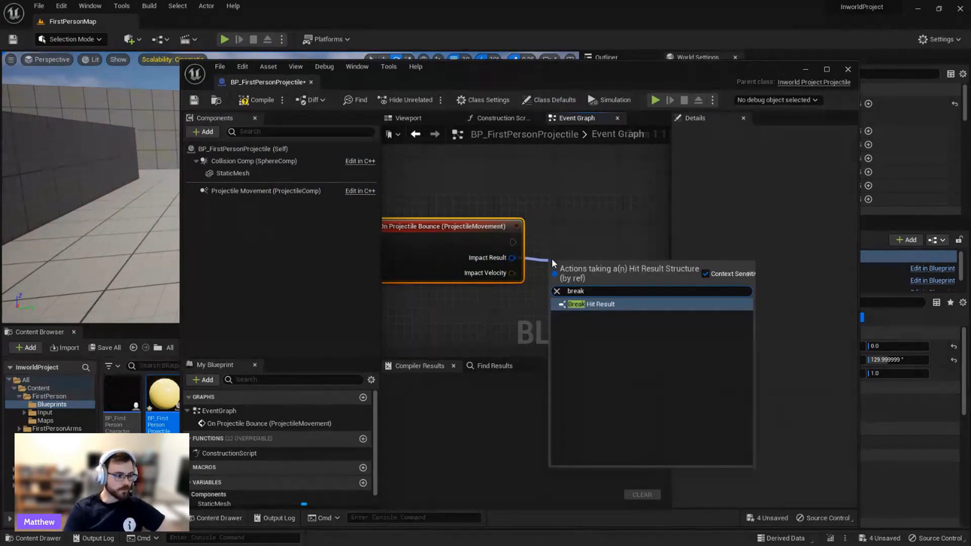
# - Break the impact result, cast the hit actor to BP_test, and get its Inworld Character Component
pyautogui.click(589, 303)
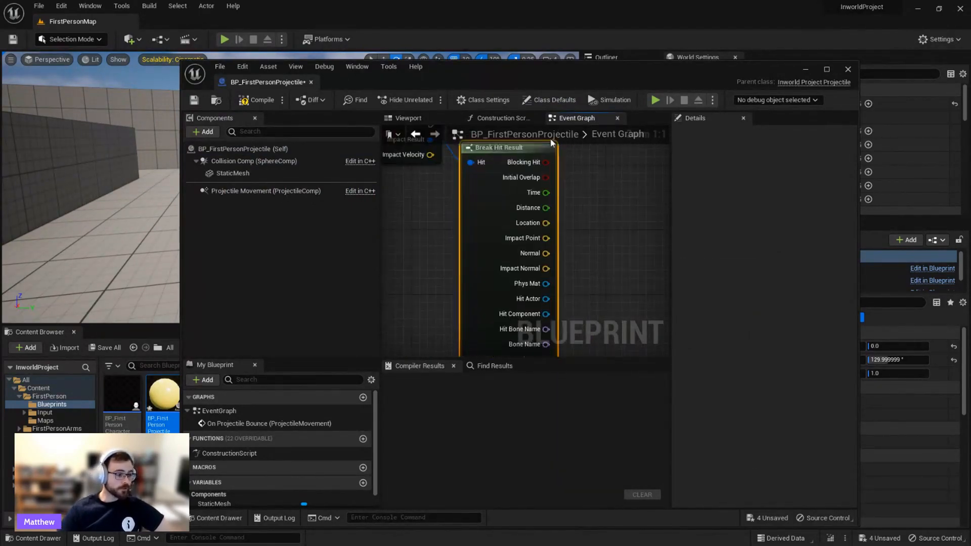
pyautogui.moveTo(538, 296)
pyautogui.write('cast to')
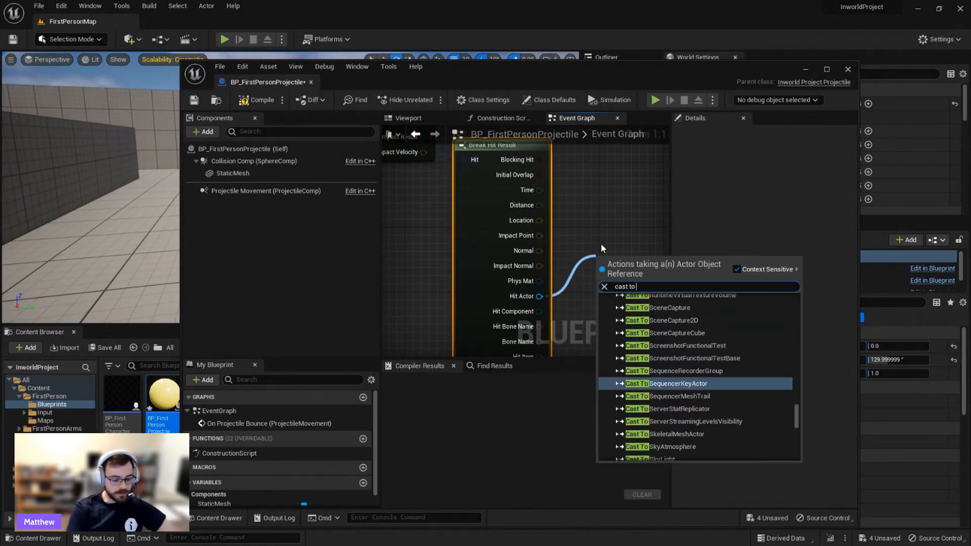
pyautogui.write('BP_')
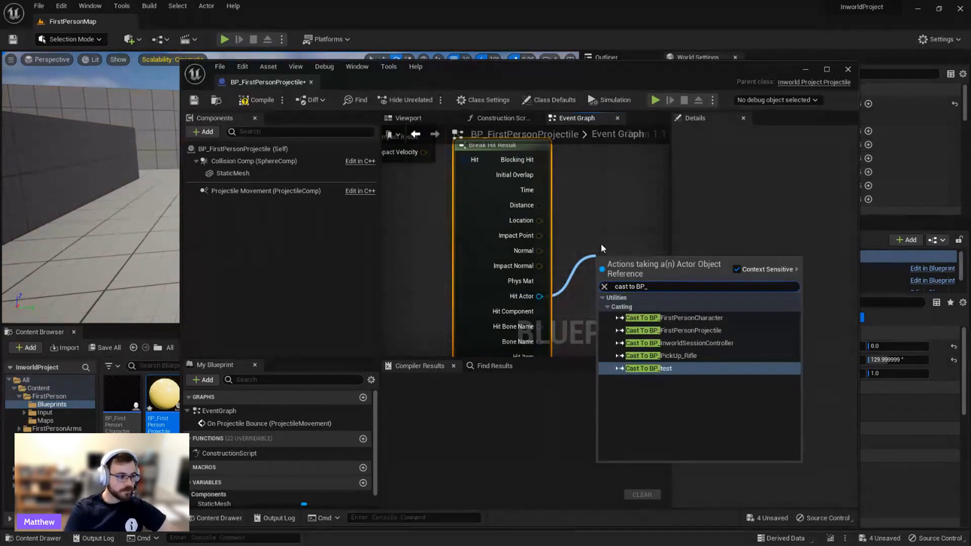
pyautogui.click(648, 368)
pyautogui.write('c')
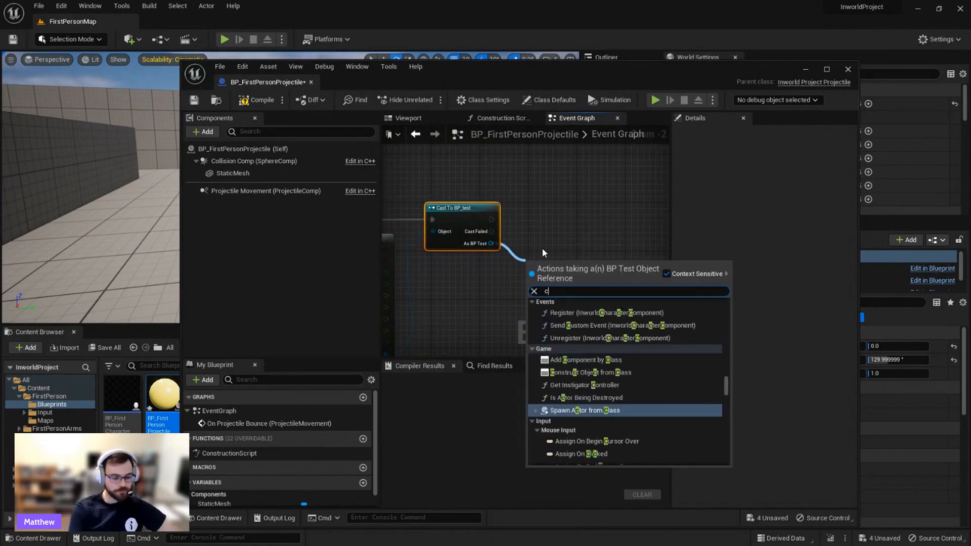
pyautogui.write('haracter')
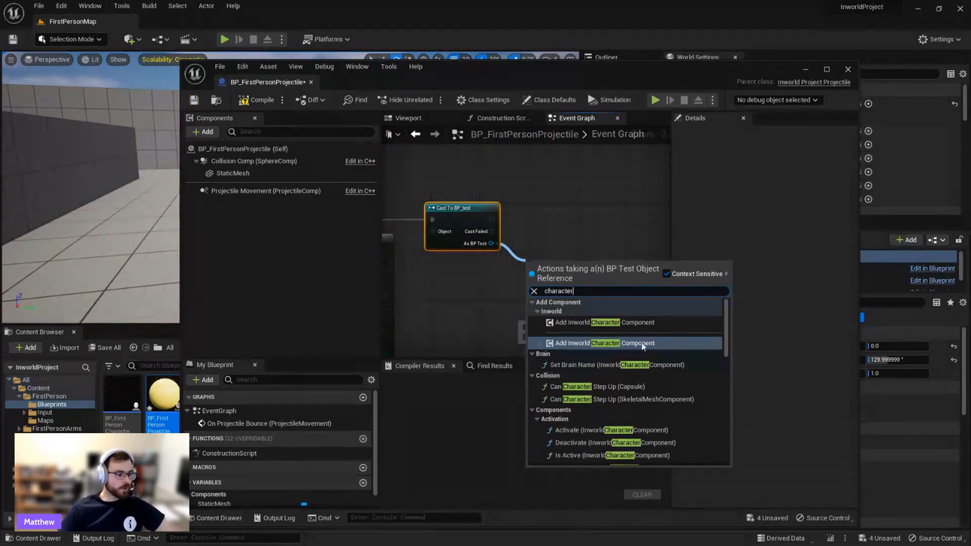
pyautogui.scroll(-3)
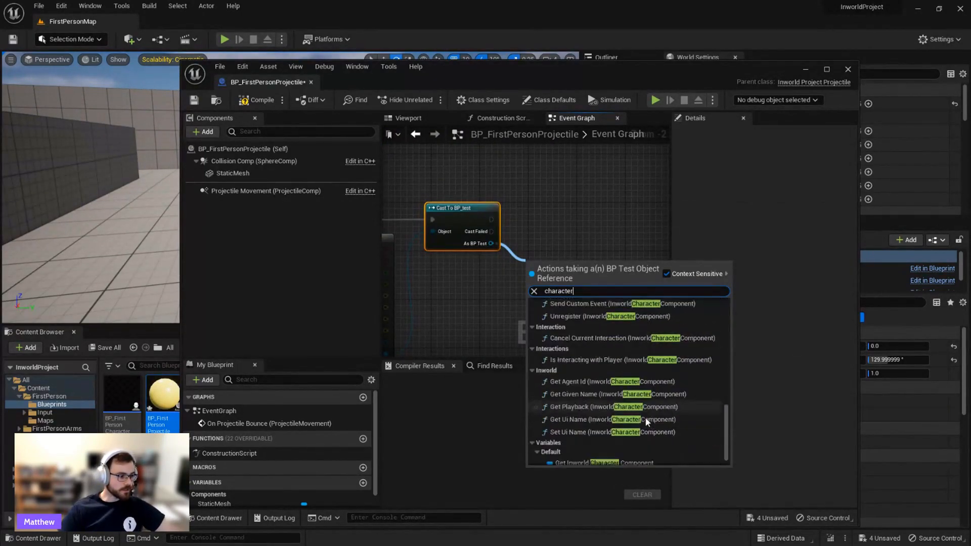
pyautogui.click(600, 463)
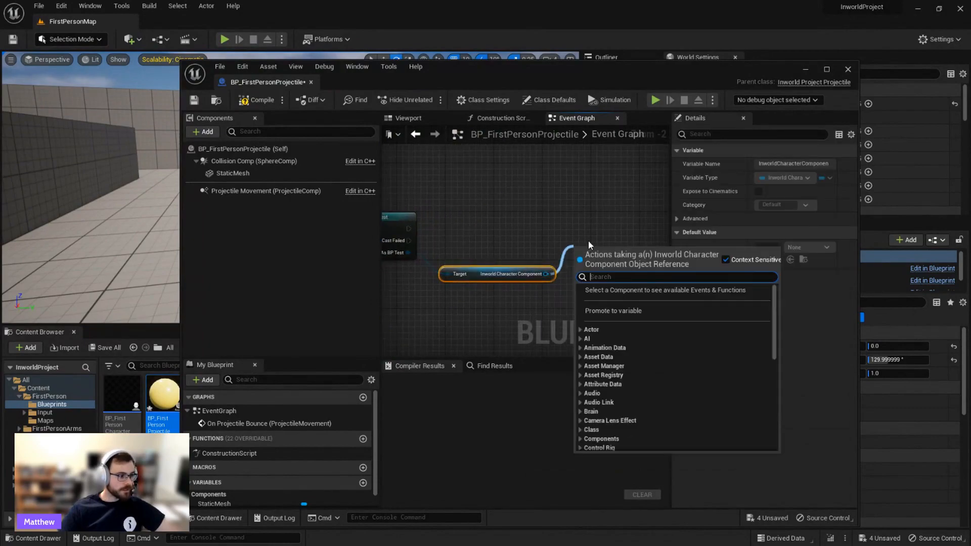
# - Send the custom event 'shot' to the component, then compile and close the projectile blueprint
pyautogui.write('me')
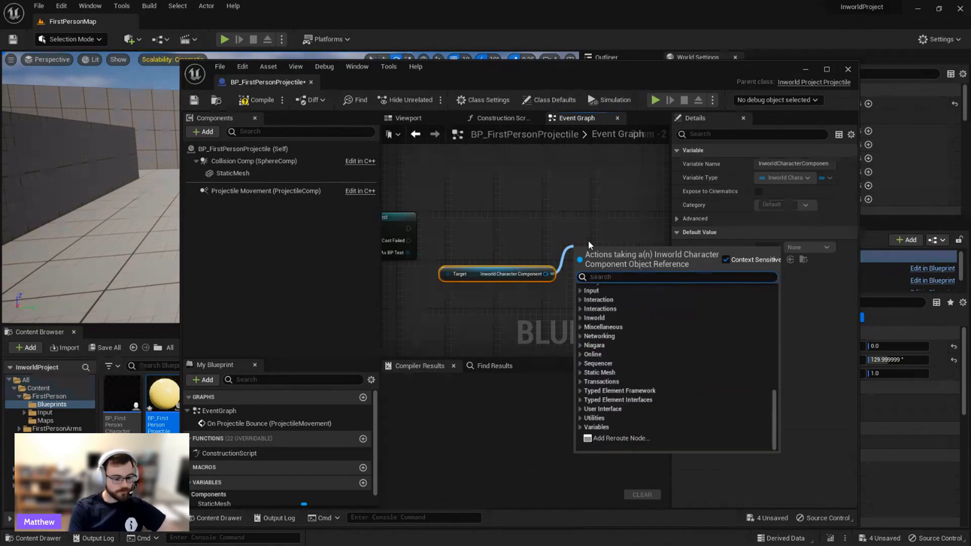
pyautogui.write('event')
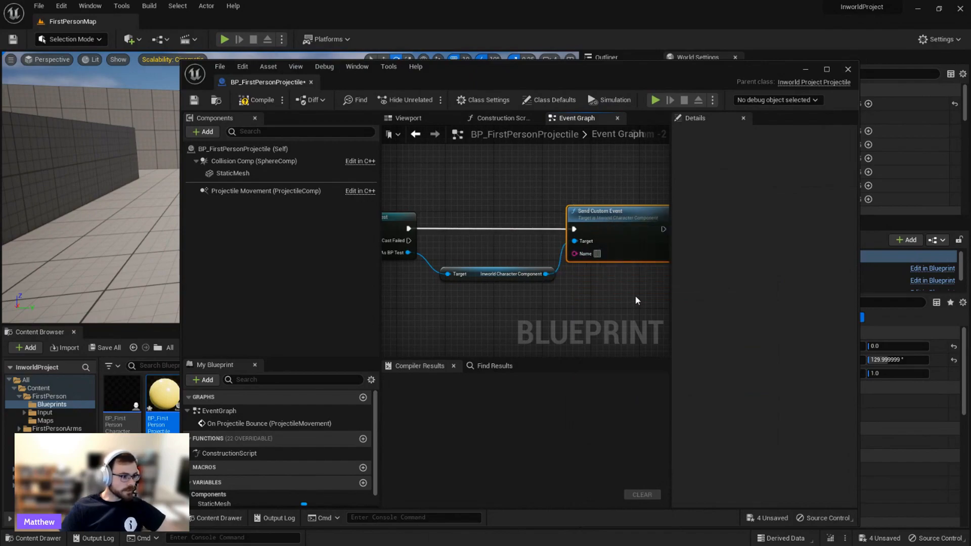
pyautogui.write('shot')
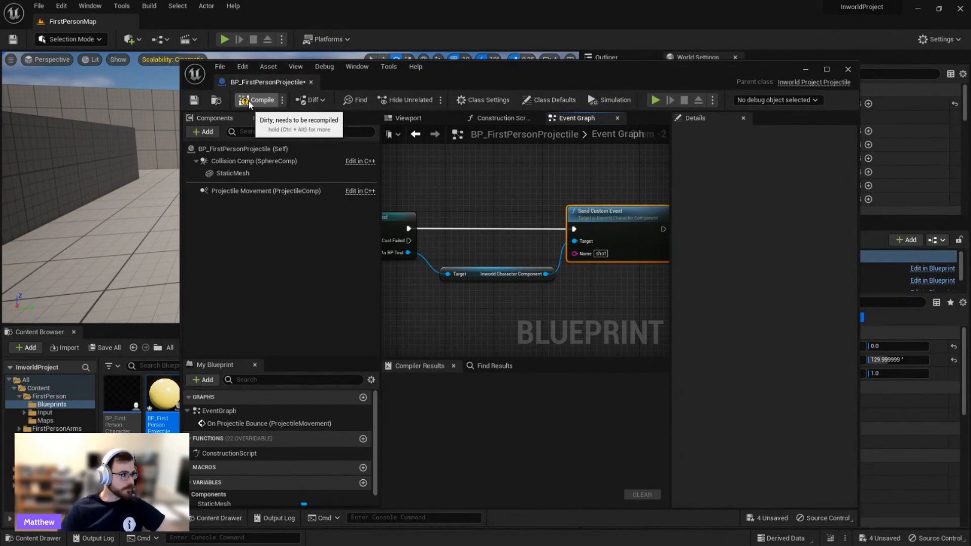
pyautogui.click(257, 100)
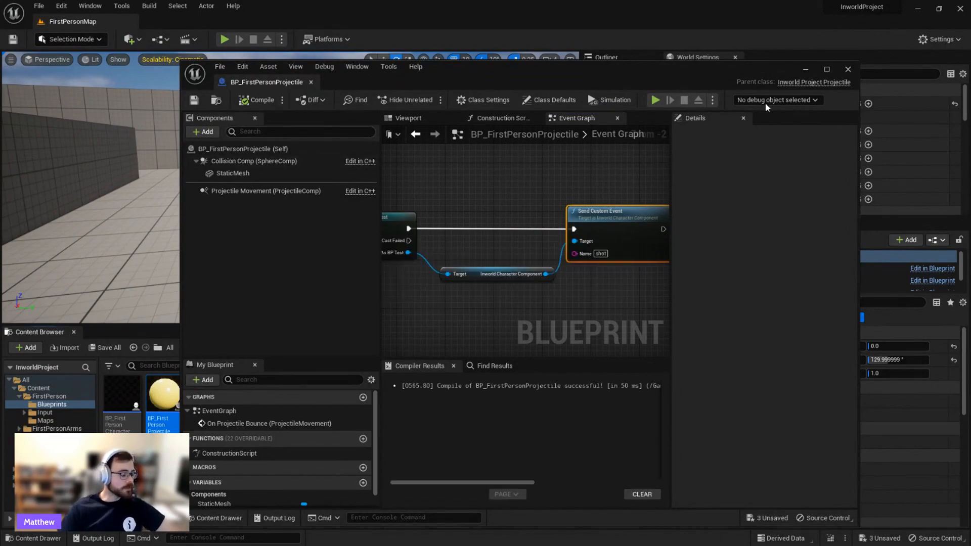
pyautogui.click(848, 69)
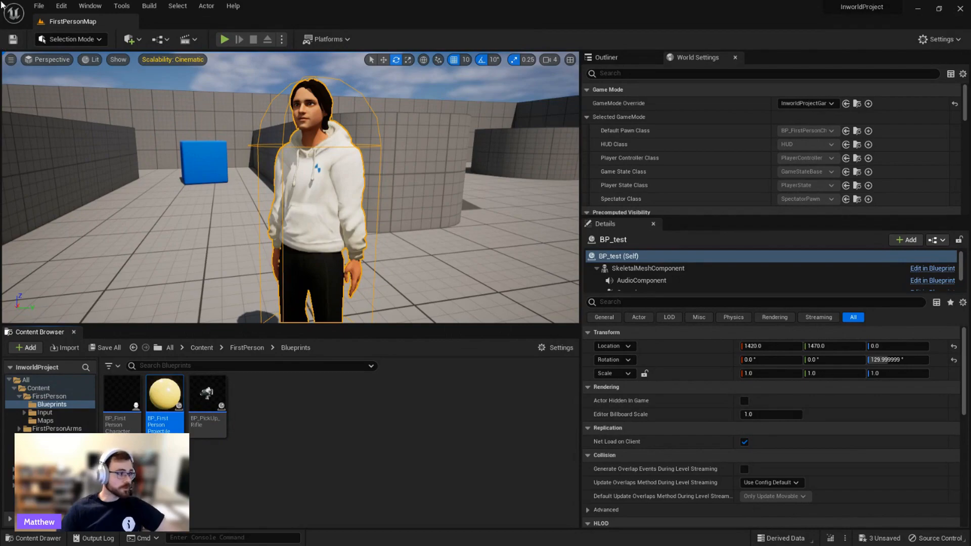
# - Play the level and take control of the first-person player to shoot the character
pyautogui.click(224, 39)
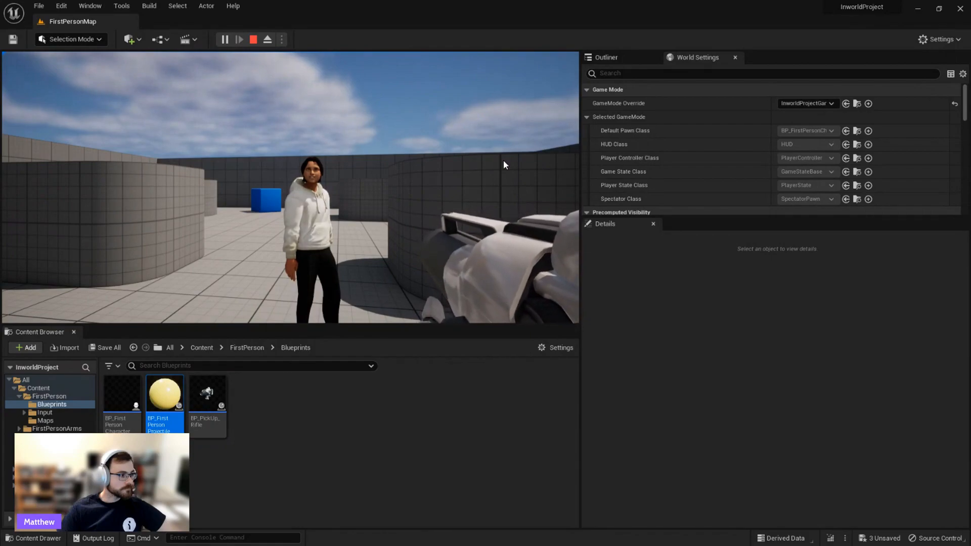
pyautogui.click(308, 227)
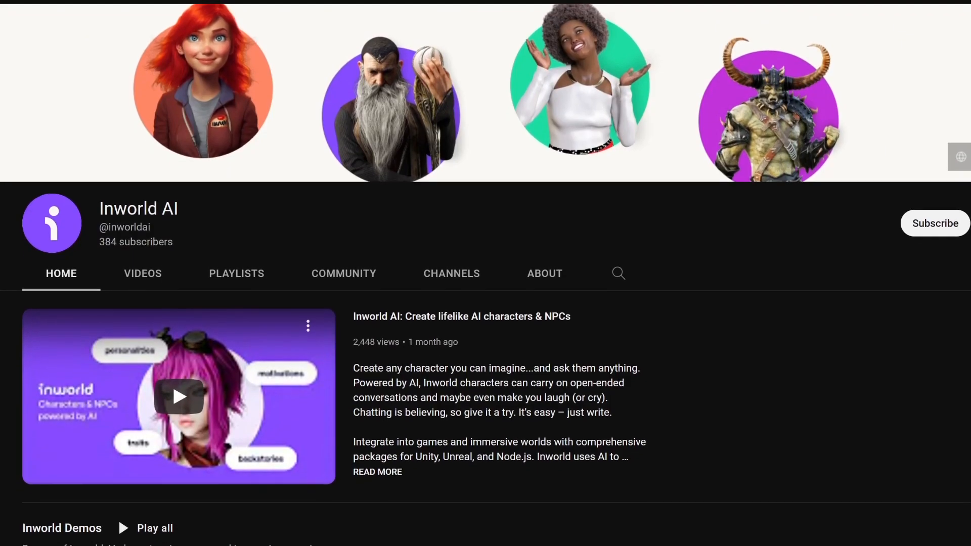
# - Scroll the Inworld AI channel down to the Inworld Demos playlist
pyautogui.scroll(-3)
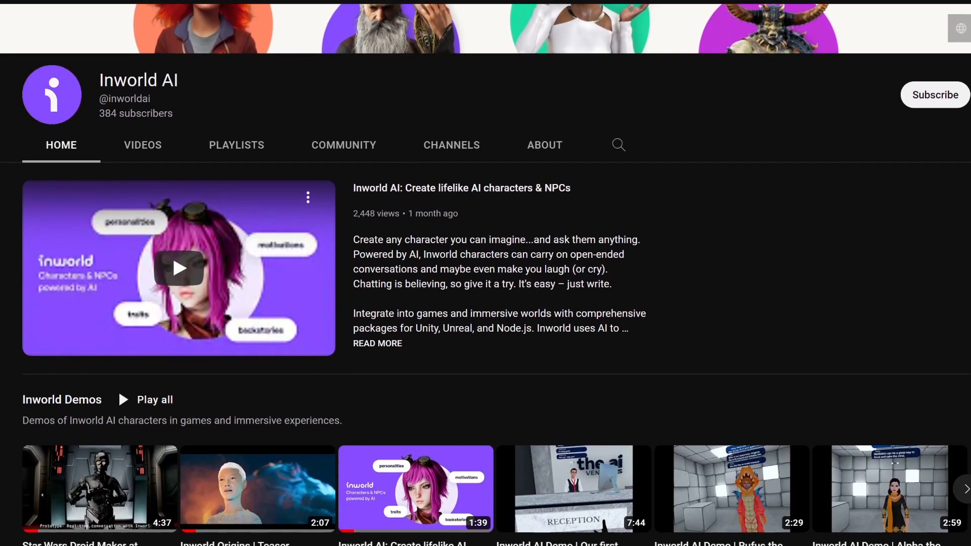
pyautogui.scroll(-3)
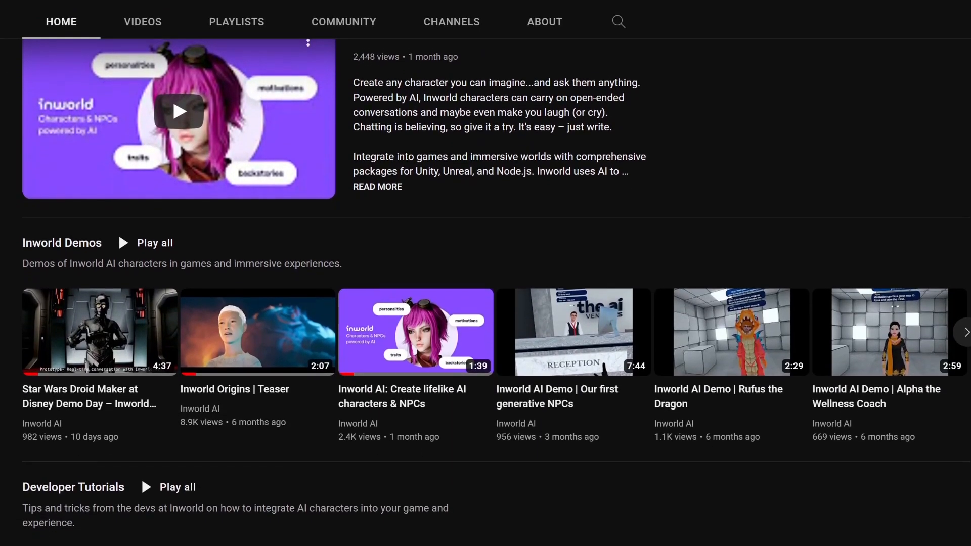